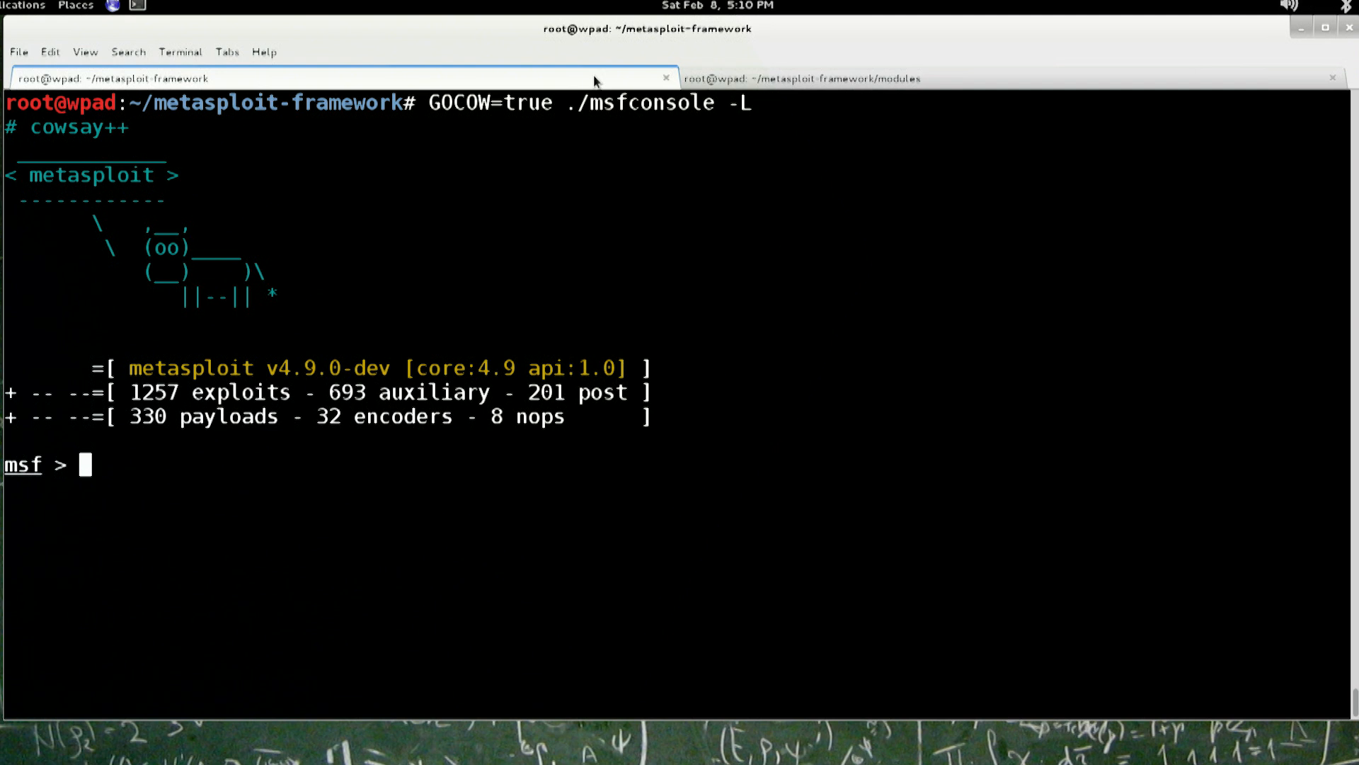
Tab-complete 'use exploit/windows/smb/' to list the Windows SMB exploits, skipping the 864-exploit listing.
{"action": "type", "text": "use"}
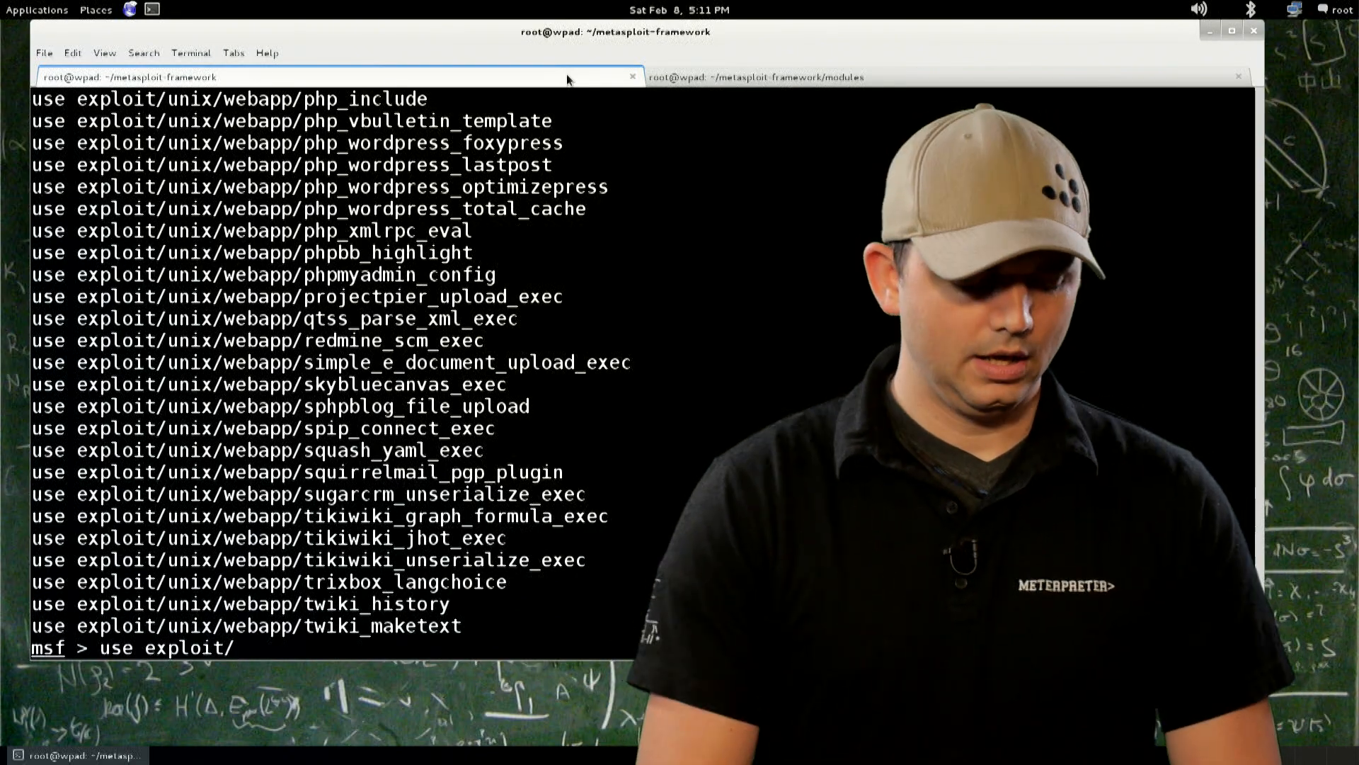
{"action": "type", "text": "ex"}
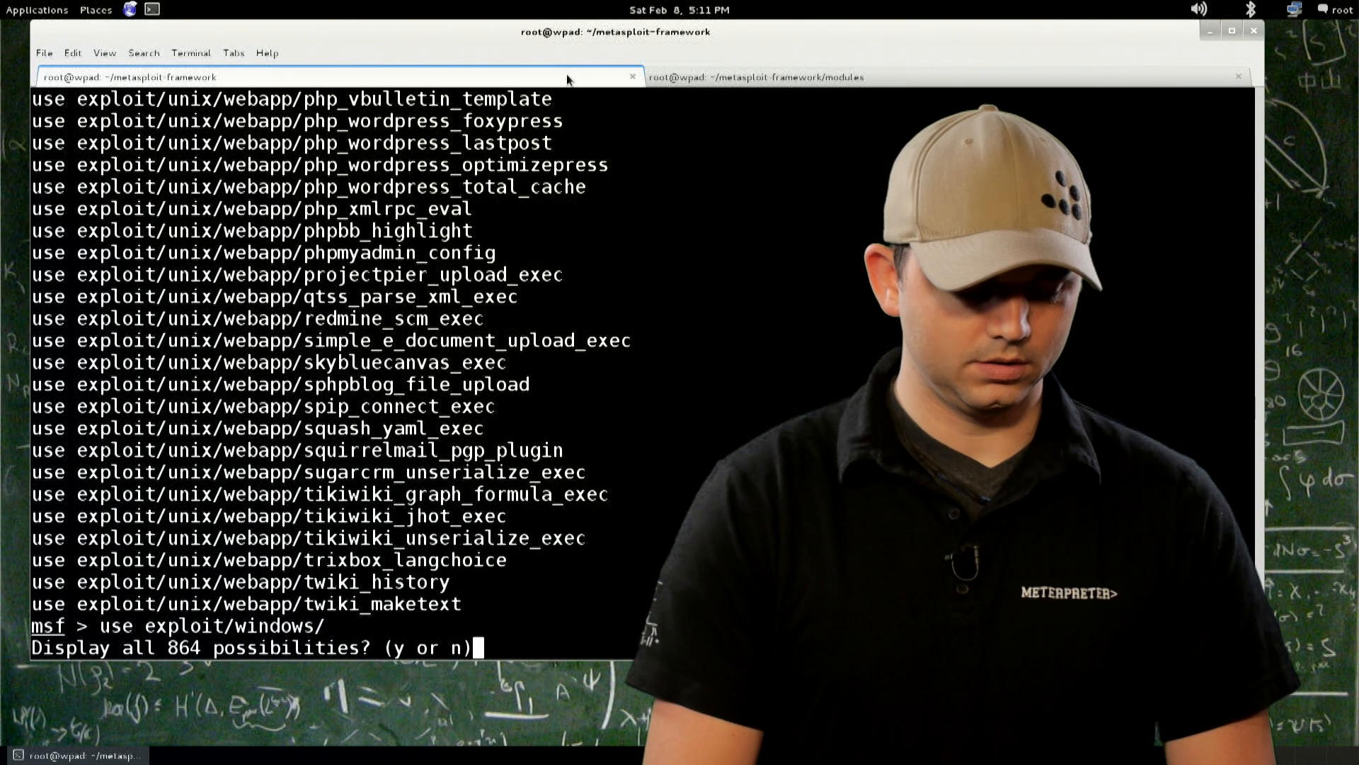
{"action": "key", "text": "n"}
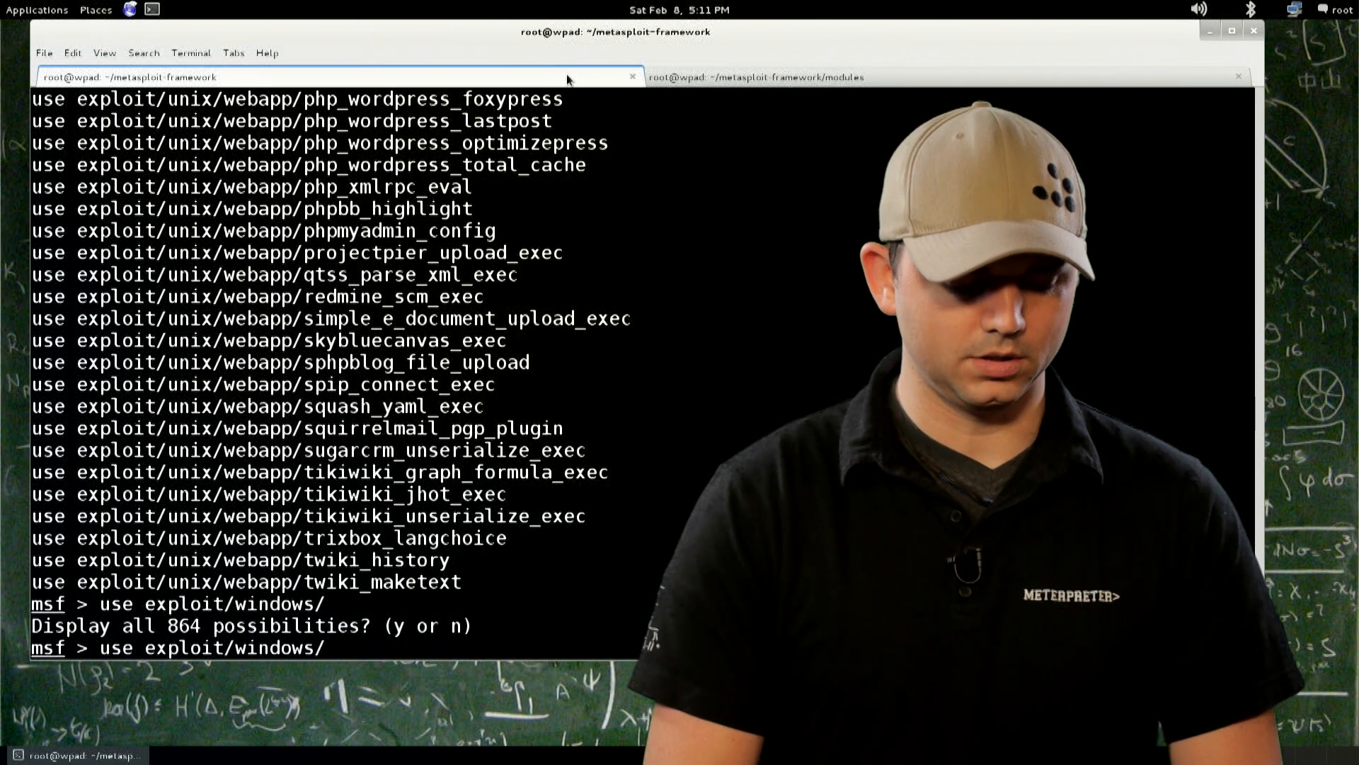
{"action": "type", "text": "smb/"}
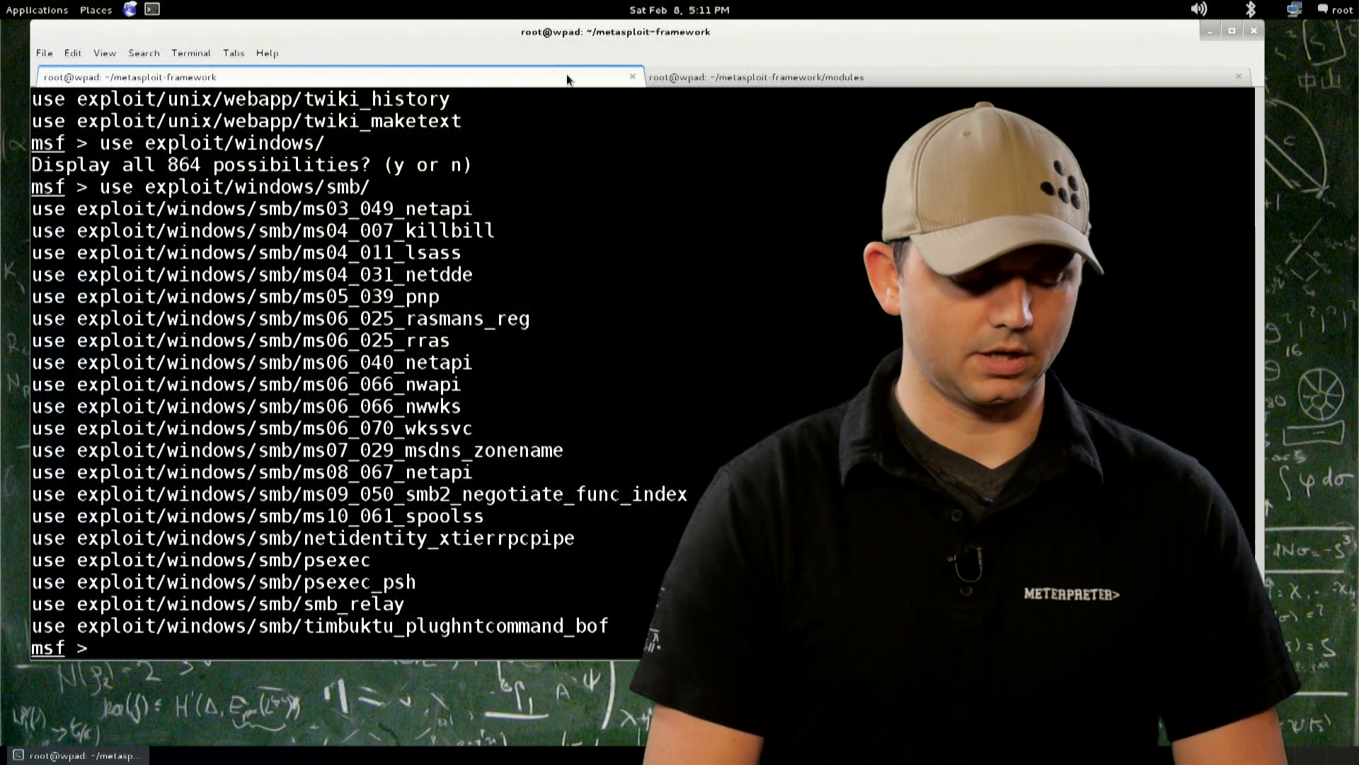
Page through all 693 auxiliary modules and select the mssql_exec module path.
{"action": "type", "text": "use auxiliary/"}
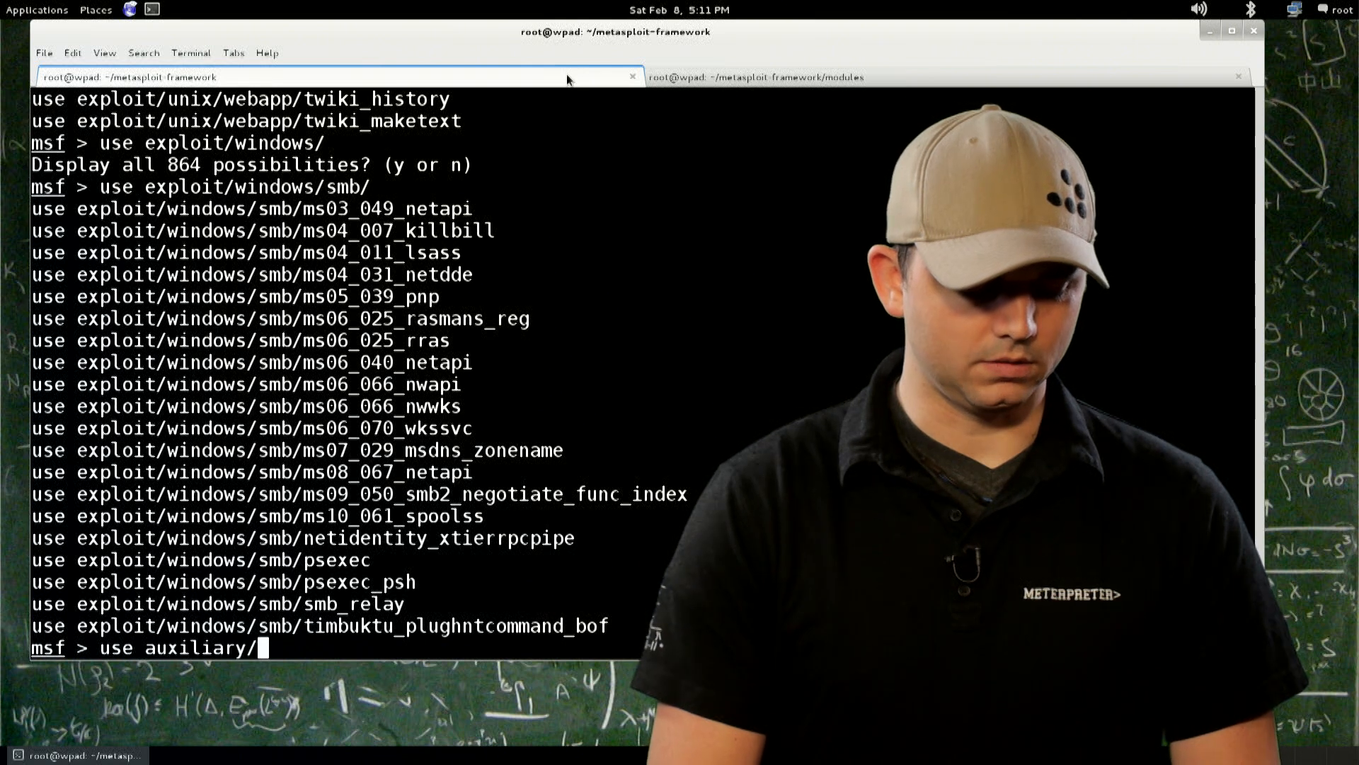
{"action": "key", "text": "Tab"}
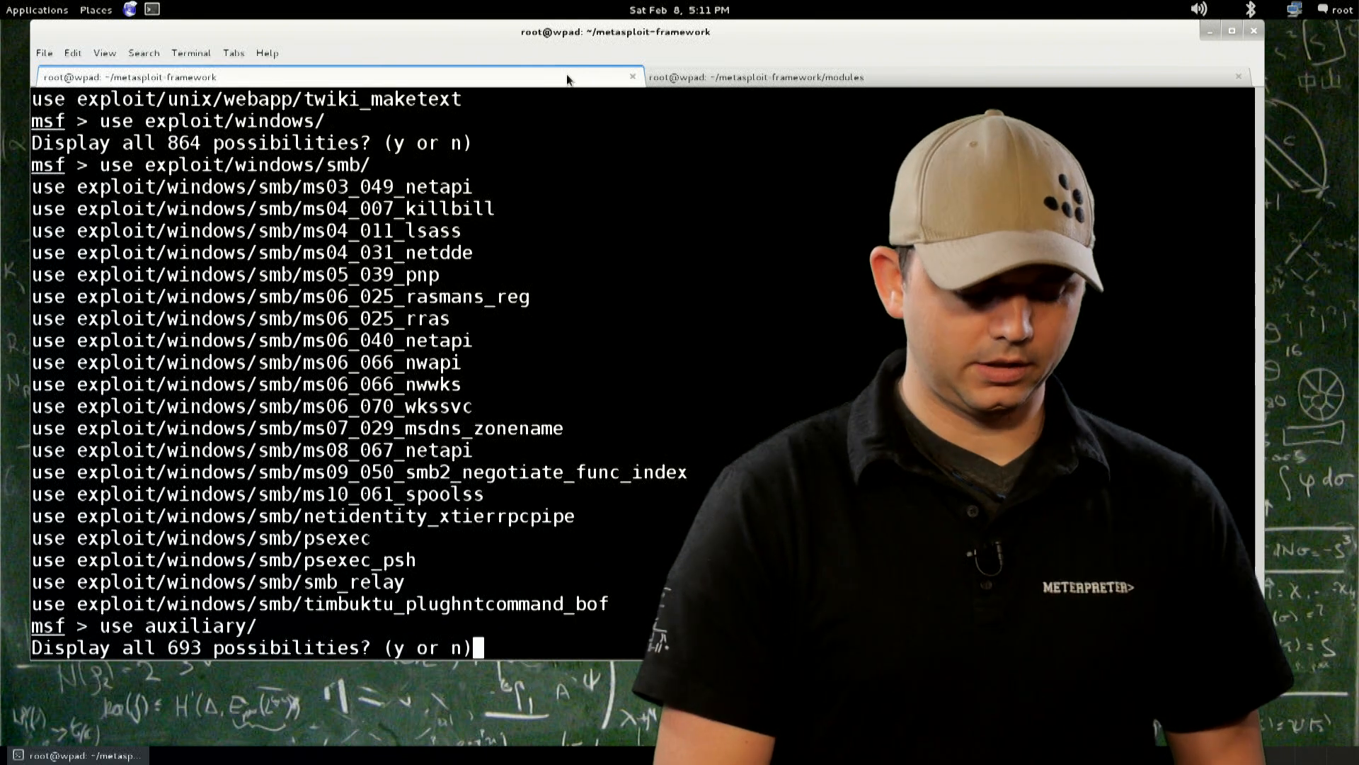
{"action": "key", "text": "y"}
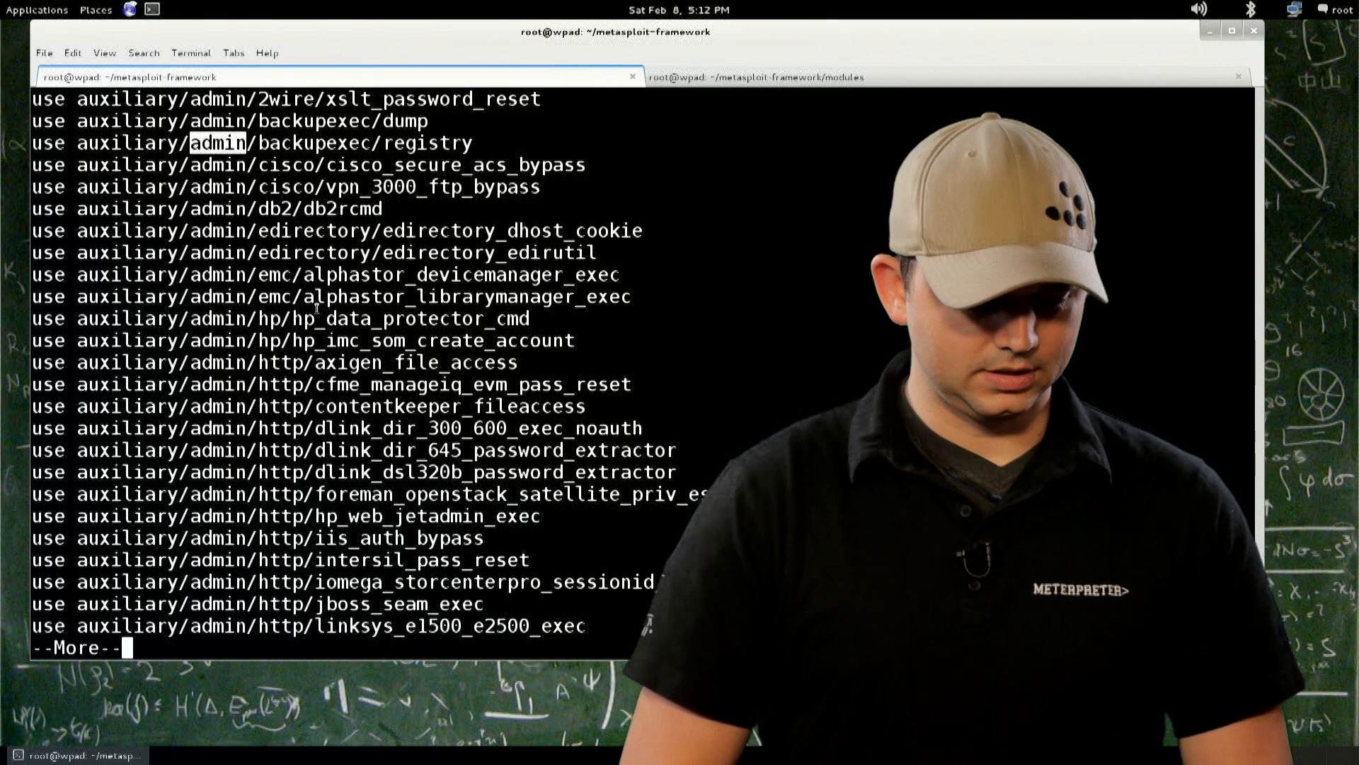
{"action": "key", "text": "space"}
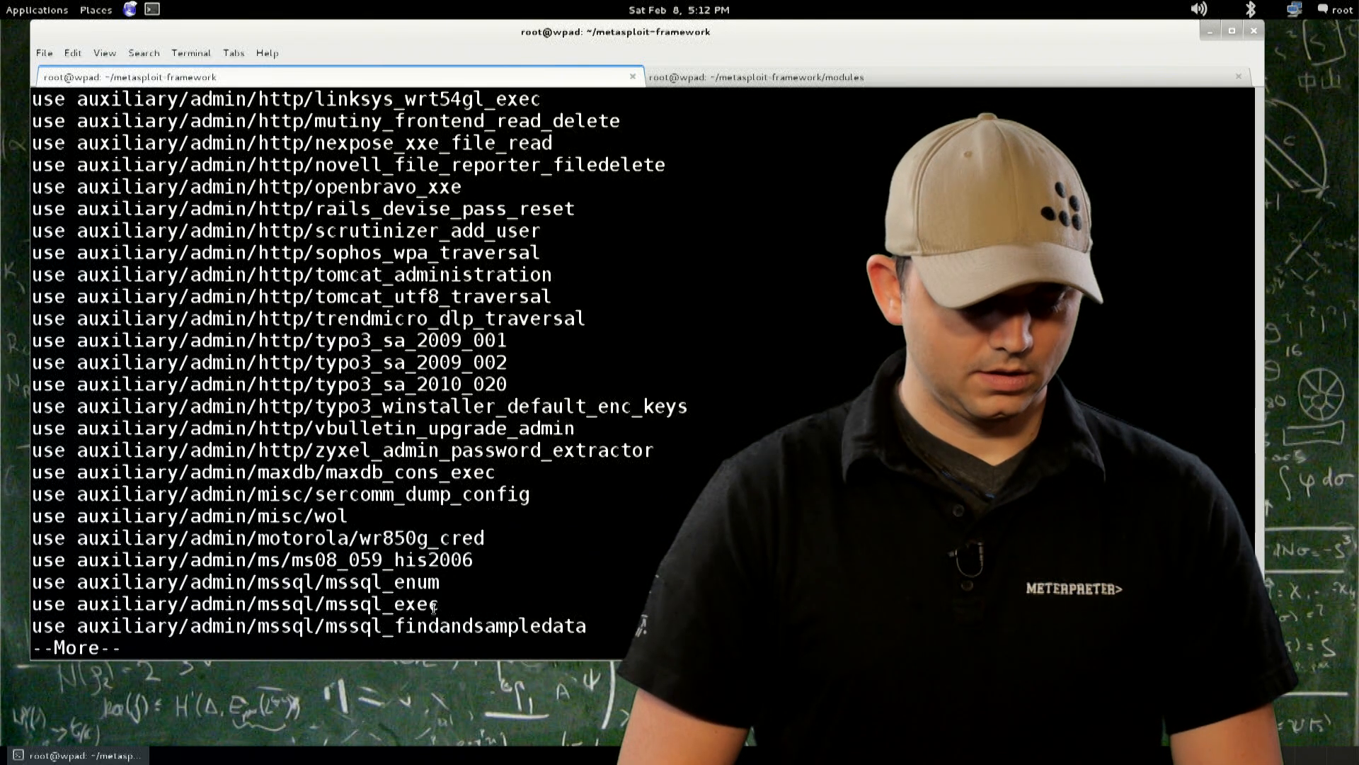
{"action": "double_click", "coordinate": [255, 604]}
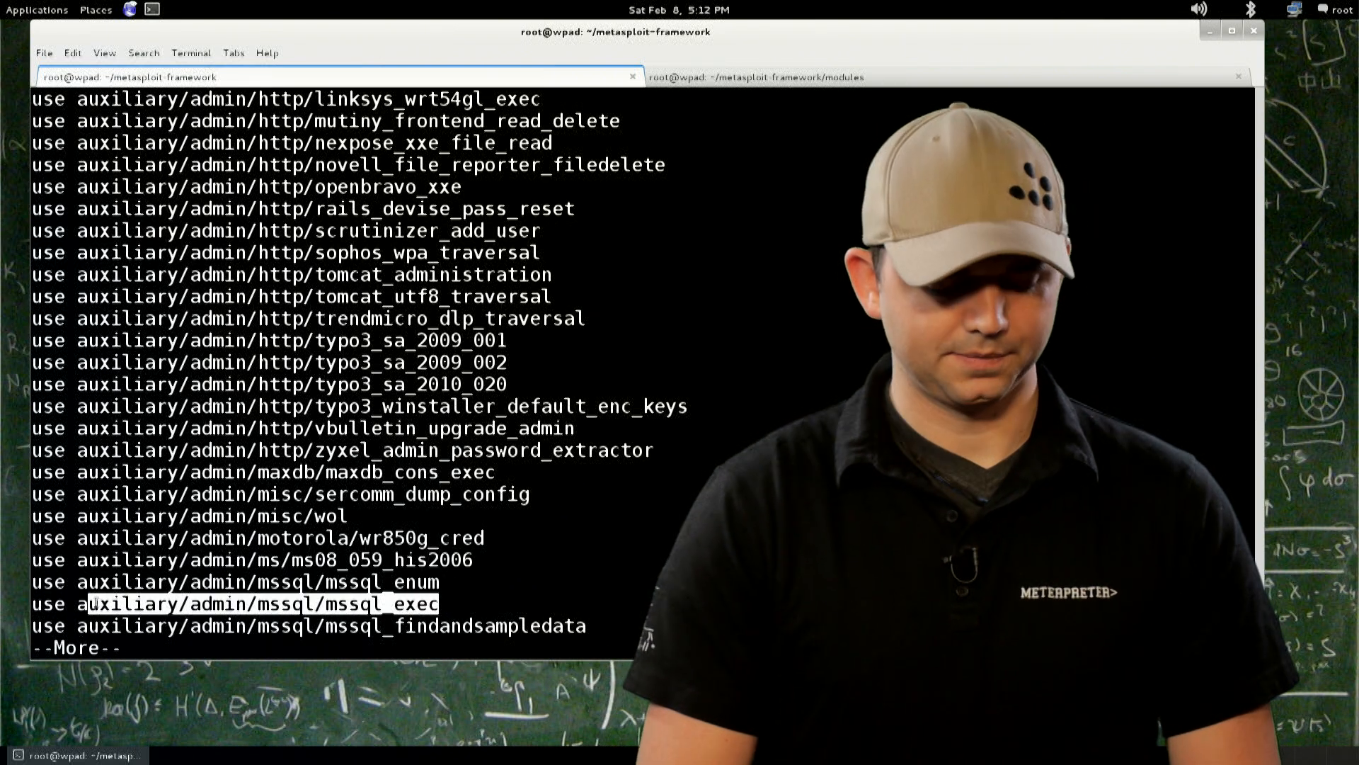
Load auxiliary/admin/mssql/mssql_exec and show its options, including the empty RHOST.
{"action": "type", "text": "use auxiliary/admin/mssql/mssql_exec"}
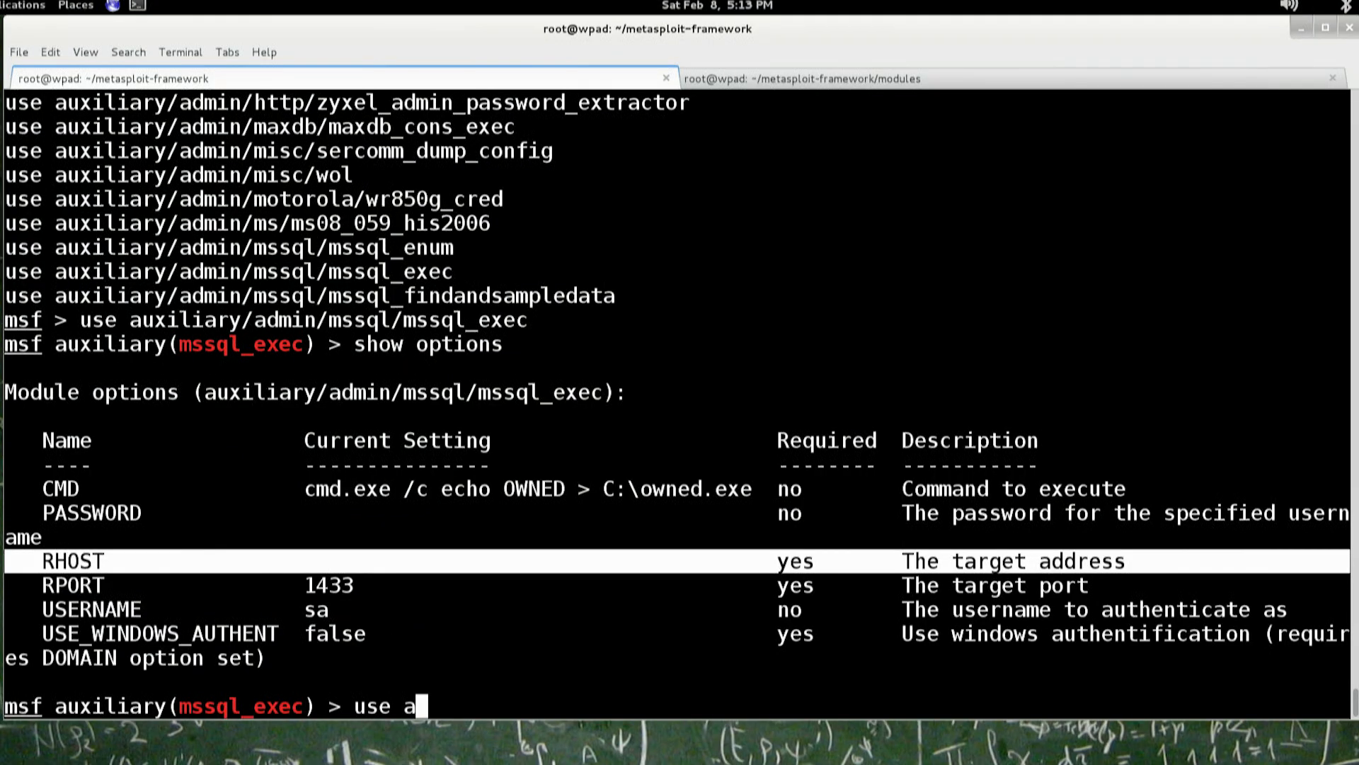
Load the auxiliary/scanner/http/http_version module and show its options.
{"action": "type", "text": "uxiliary/s"}
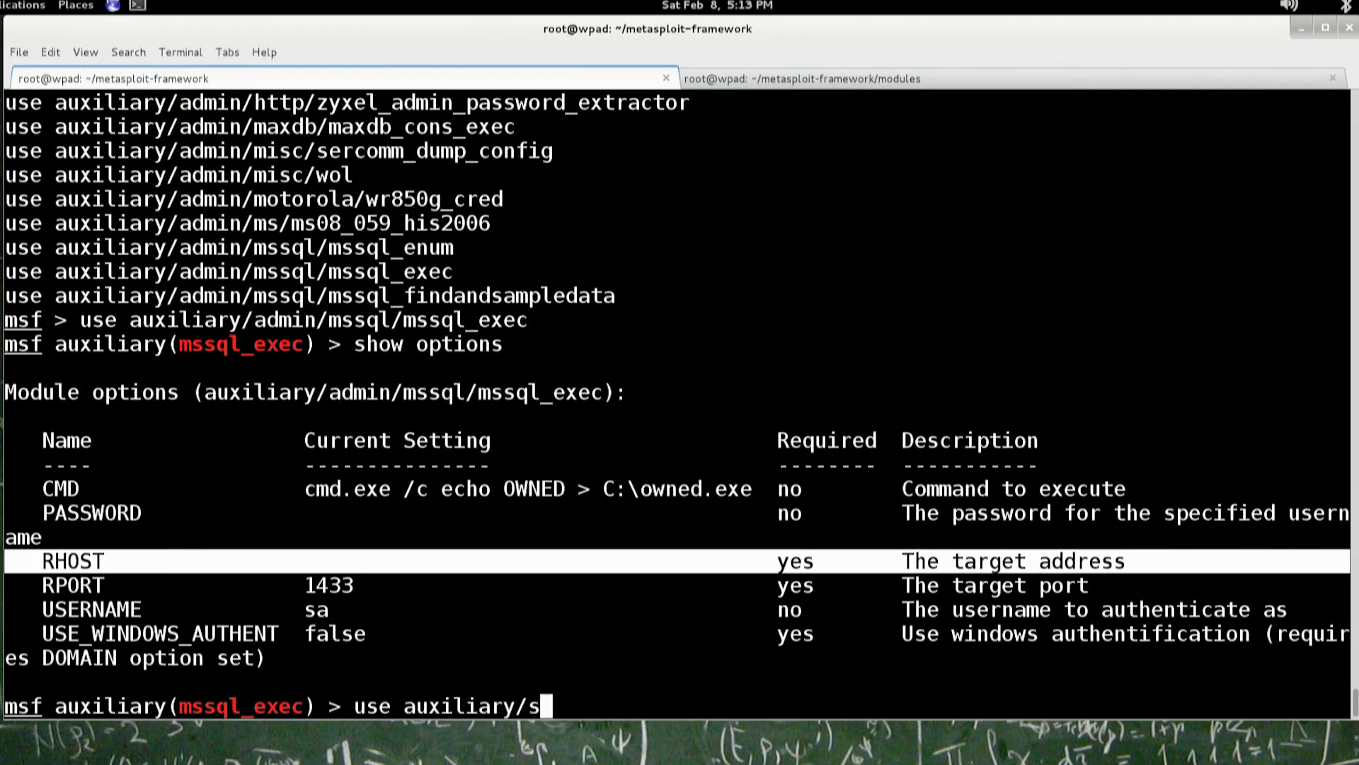
{"action": "type", "text": "canner/"}
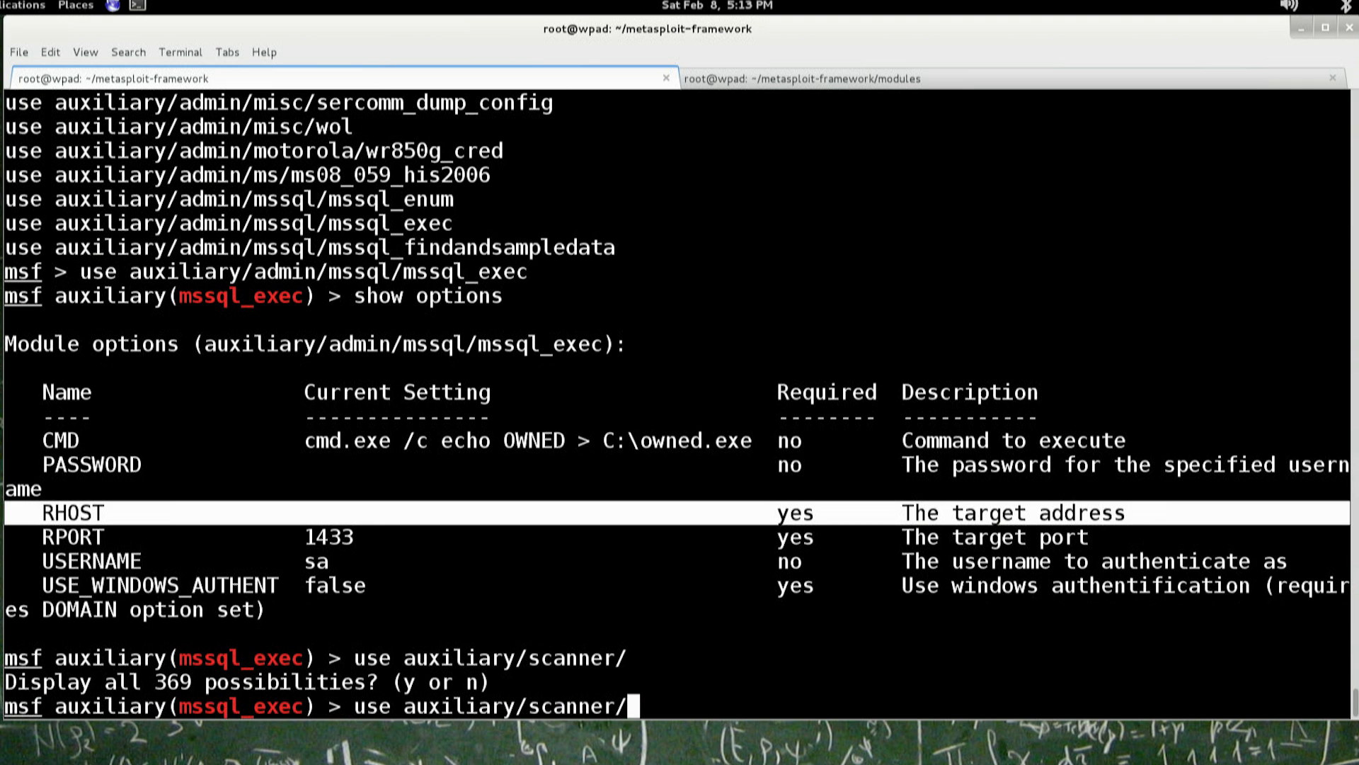
{"action": "type", "text": "h"}
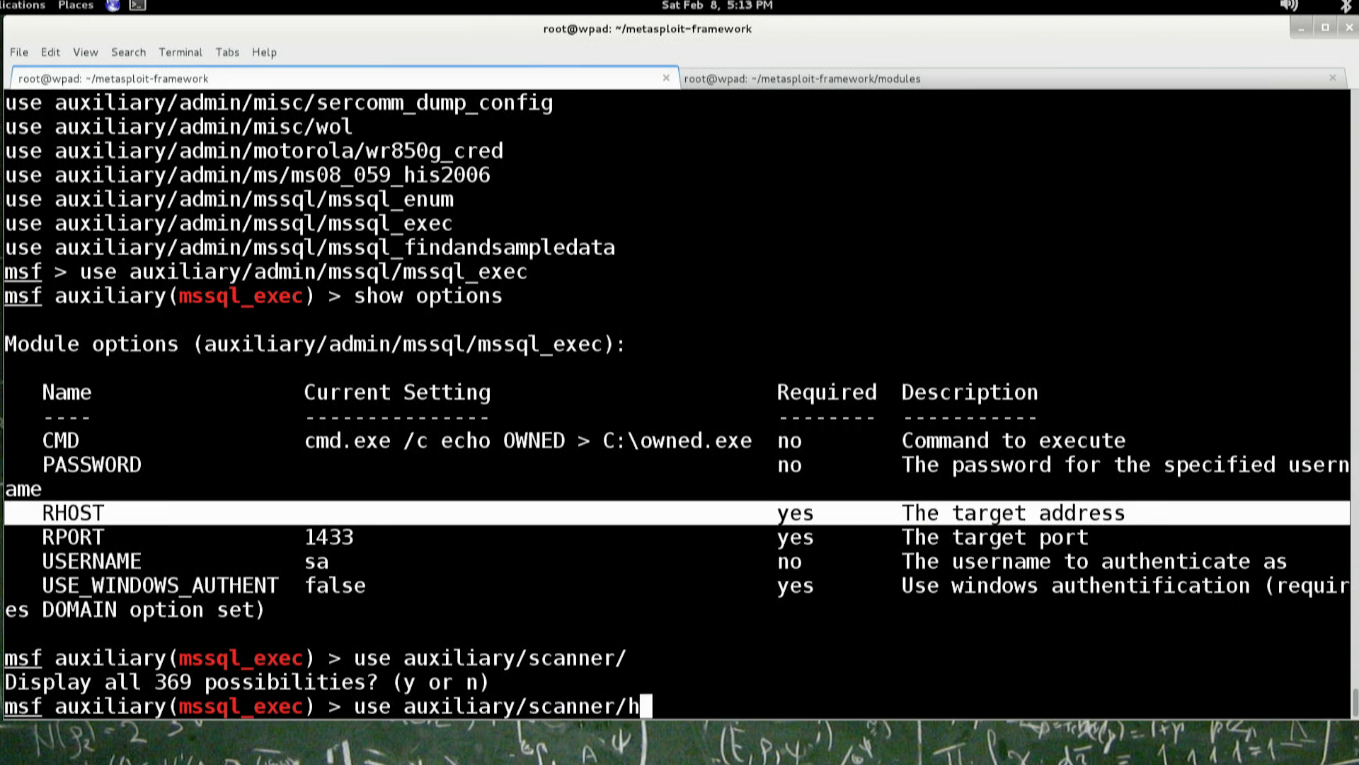
{"action": "type", "text": "ttp/http_version"}
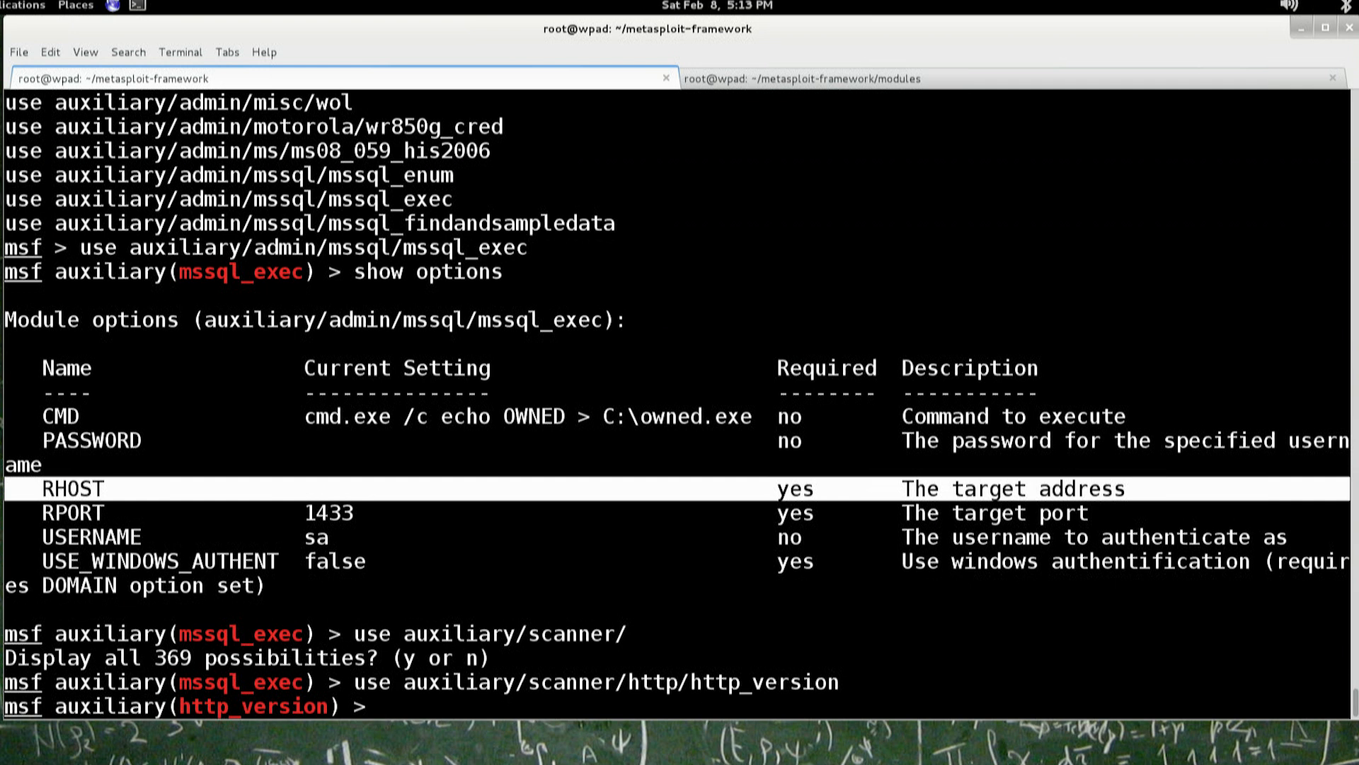
{"action": "type", "text": "show options"}
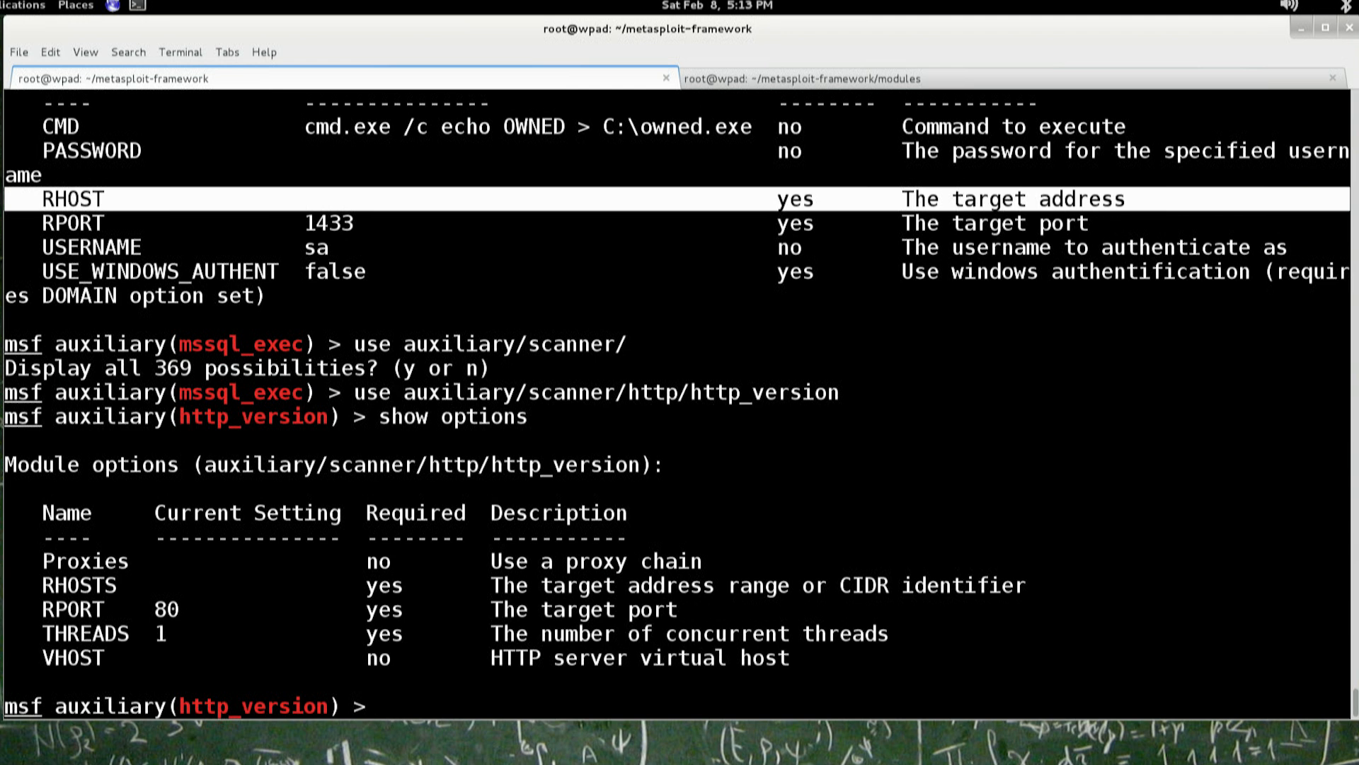
{"action": "type", "text": "set"}
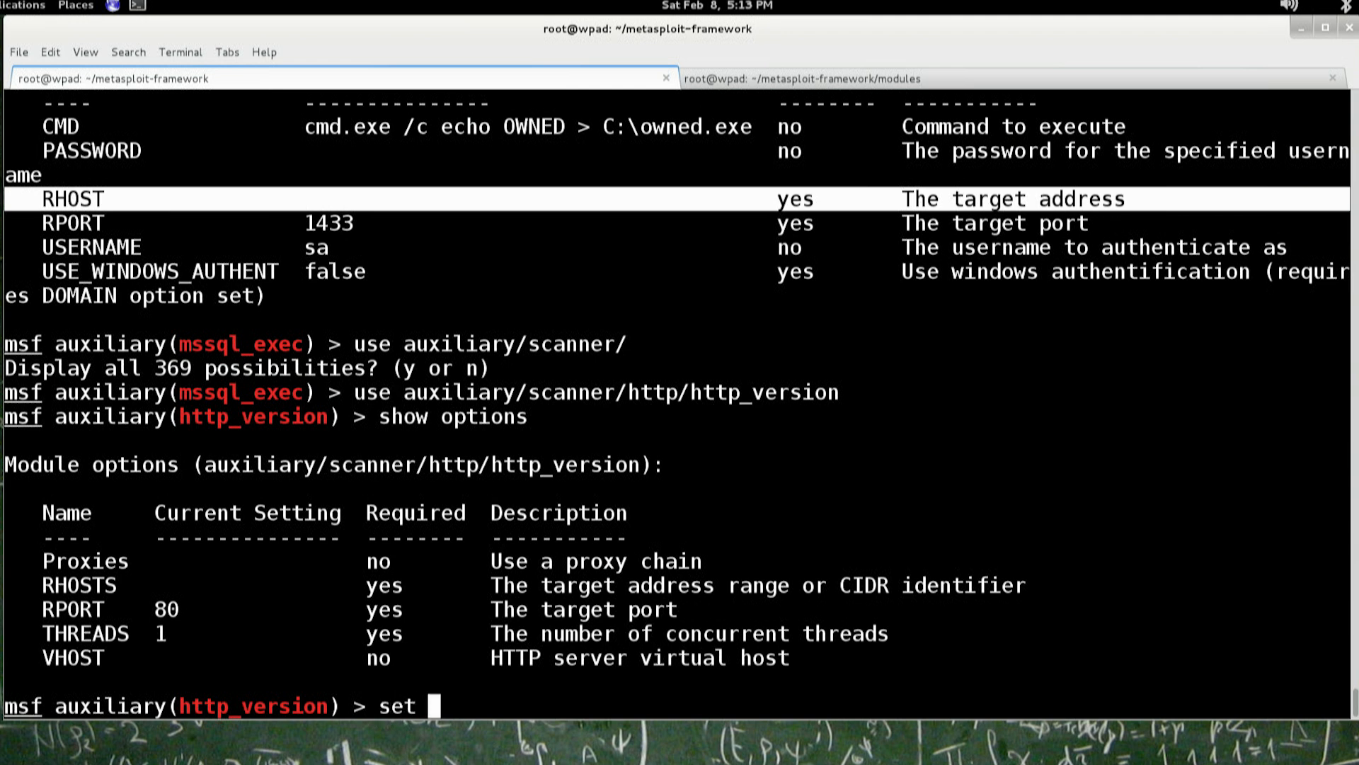
{"action": "type", "text": "R"}
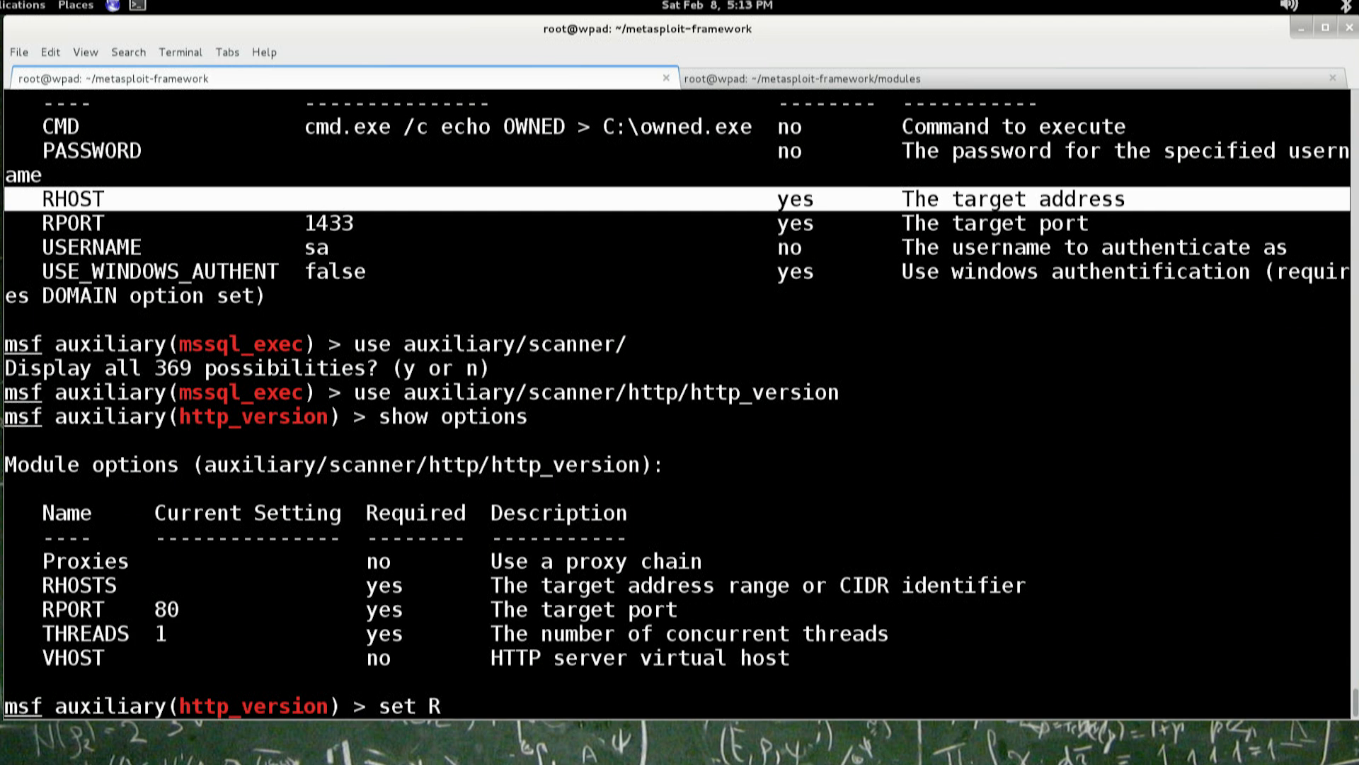
{"action": "type", "text": "HOSTS"}
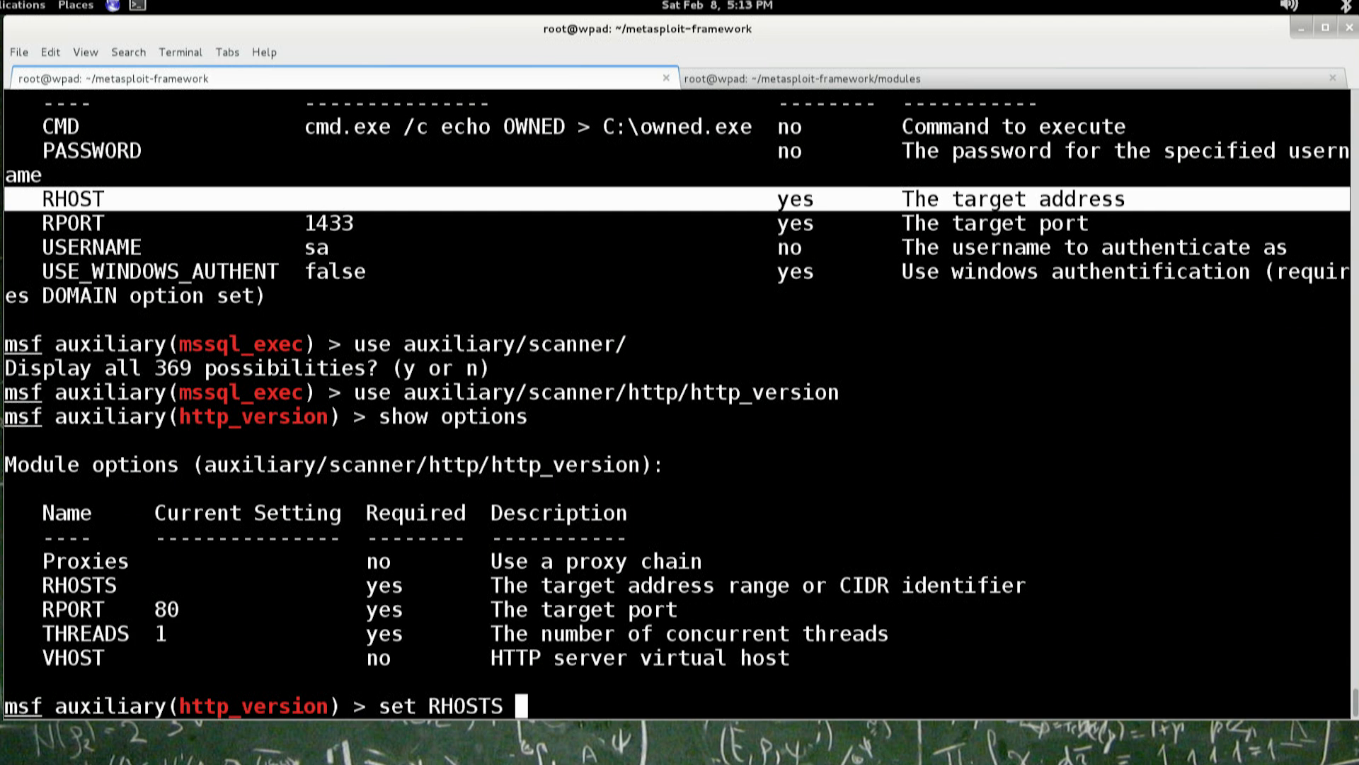
{"action": "type", "text": "www.google.com"}
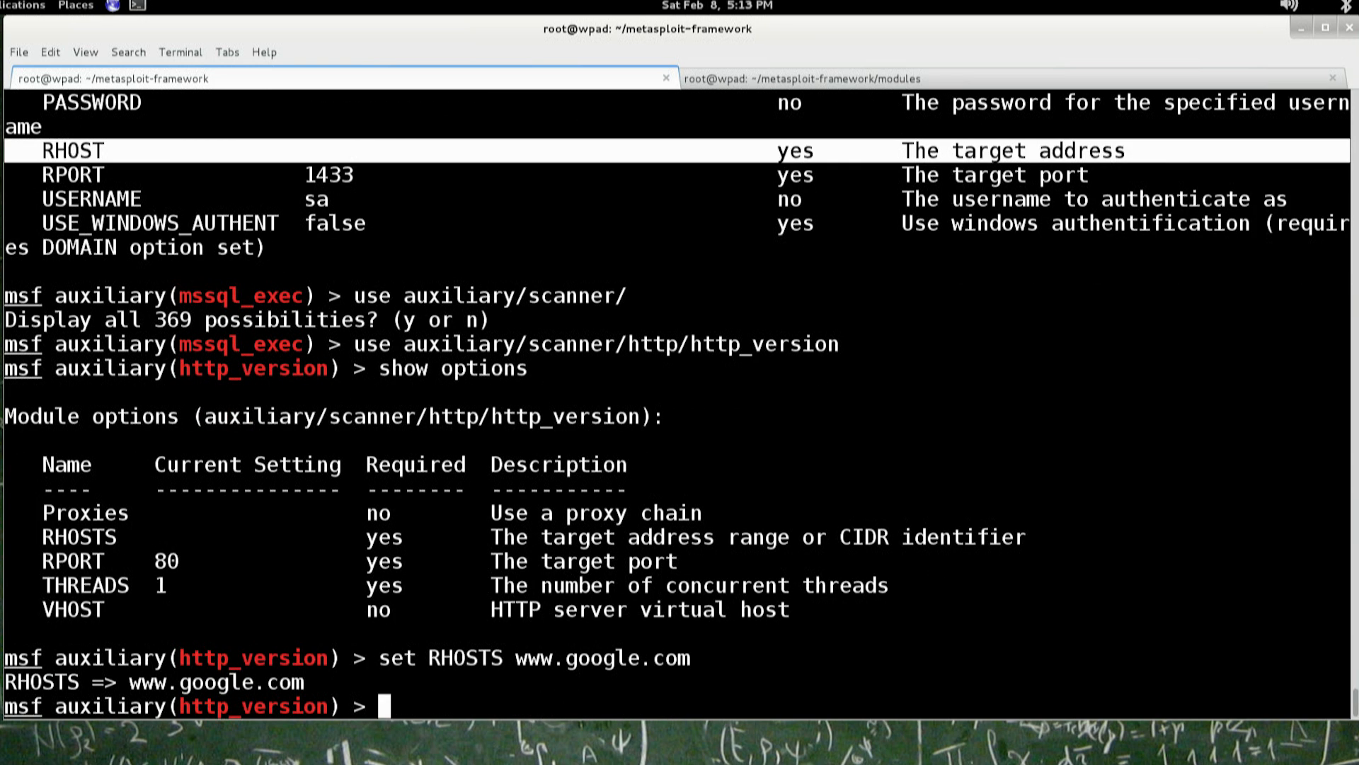
{"action": "type", "text": "run"}
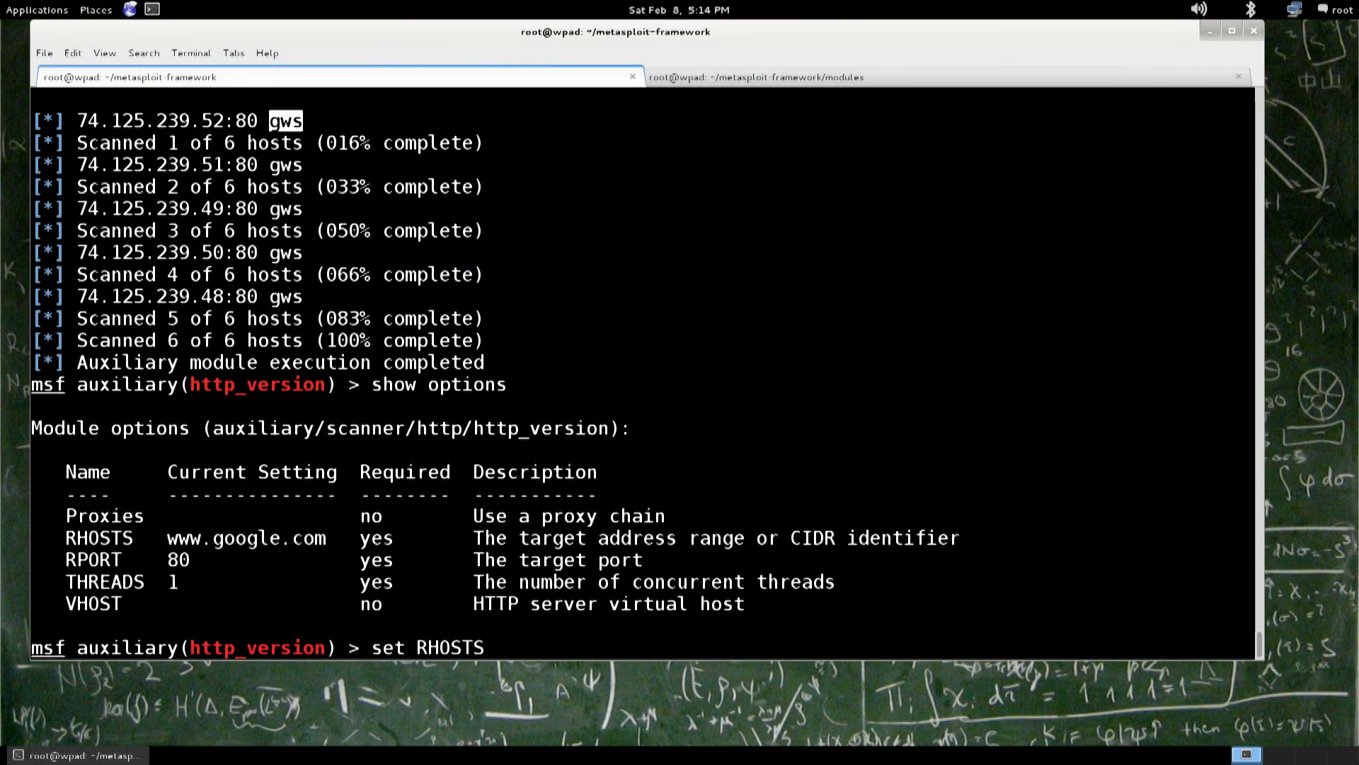
Set RHOSTS to the CIDR block 74.125.239.0/24.
{"action": "type", "text": "74.12"}
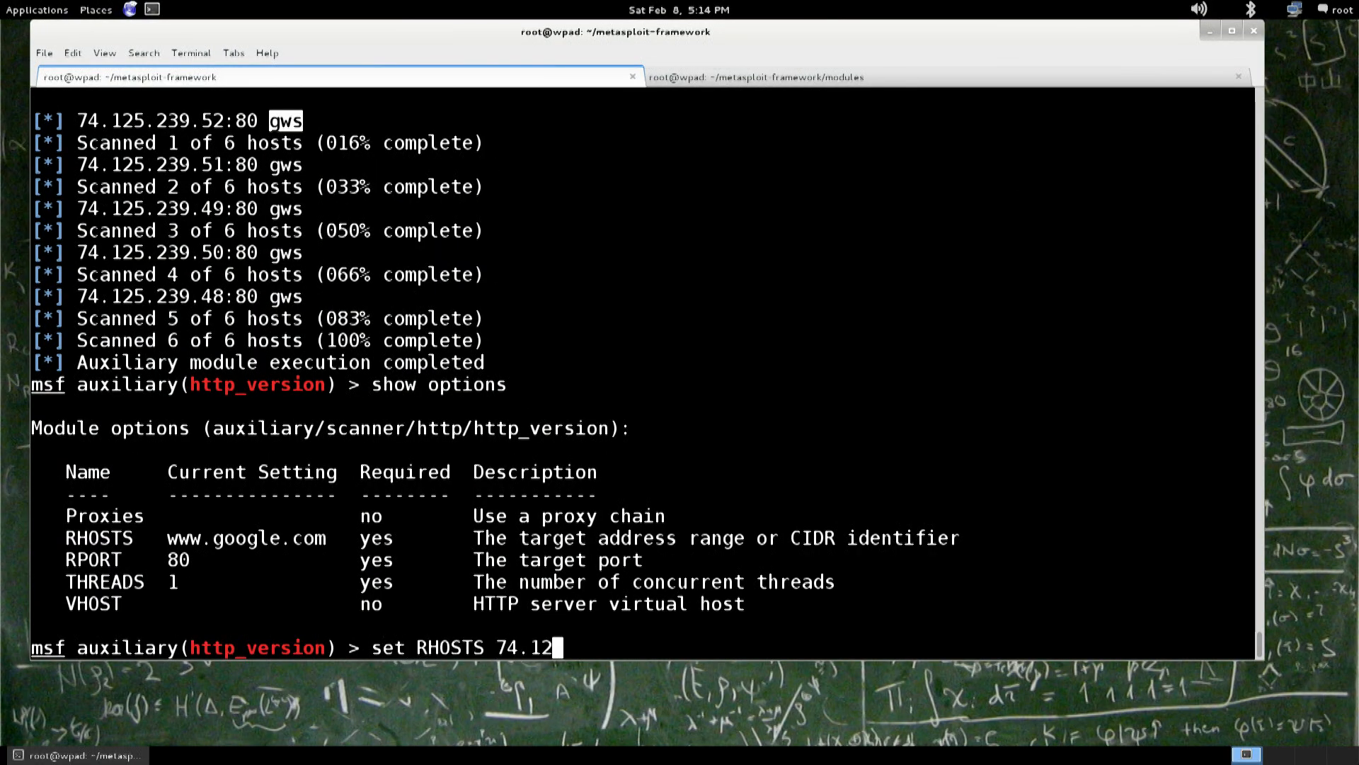
{"action": "type", "text": "5.239"}
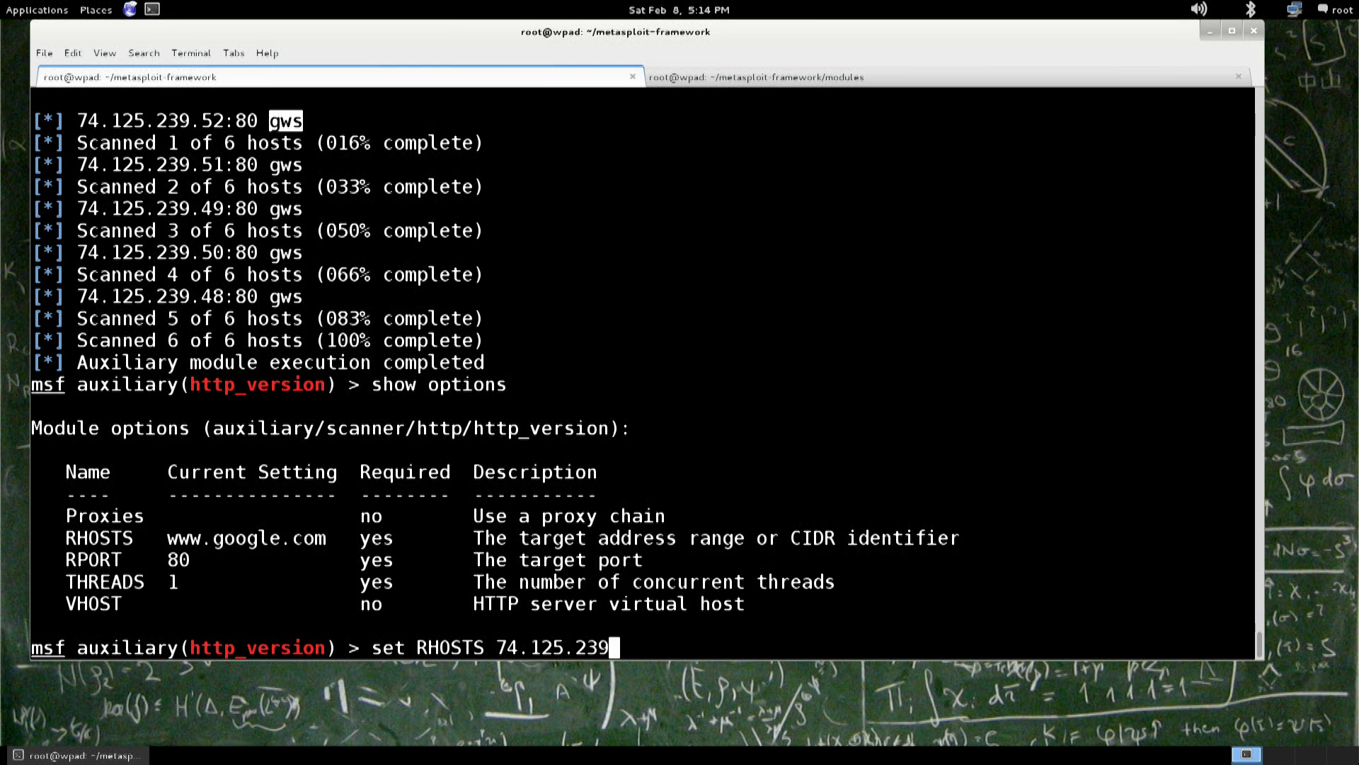
{"action": "type", "text": ".0/24"}
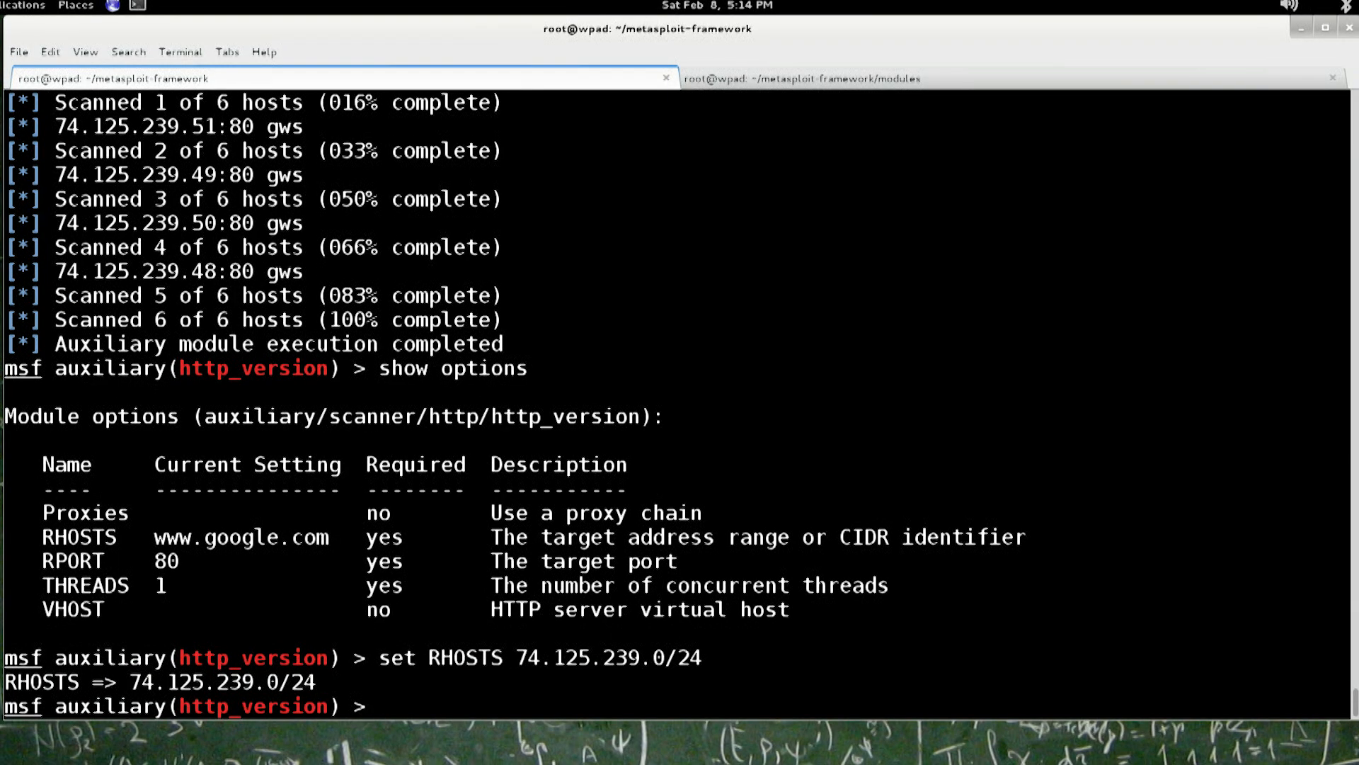
{"action": "type", "text": "set RHOSTS 74.125.239.0/24"}
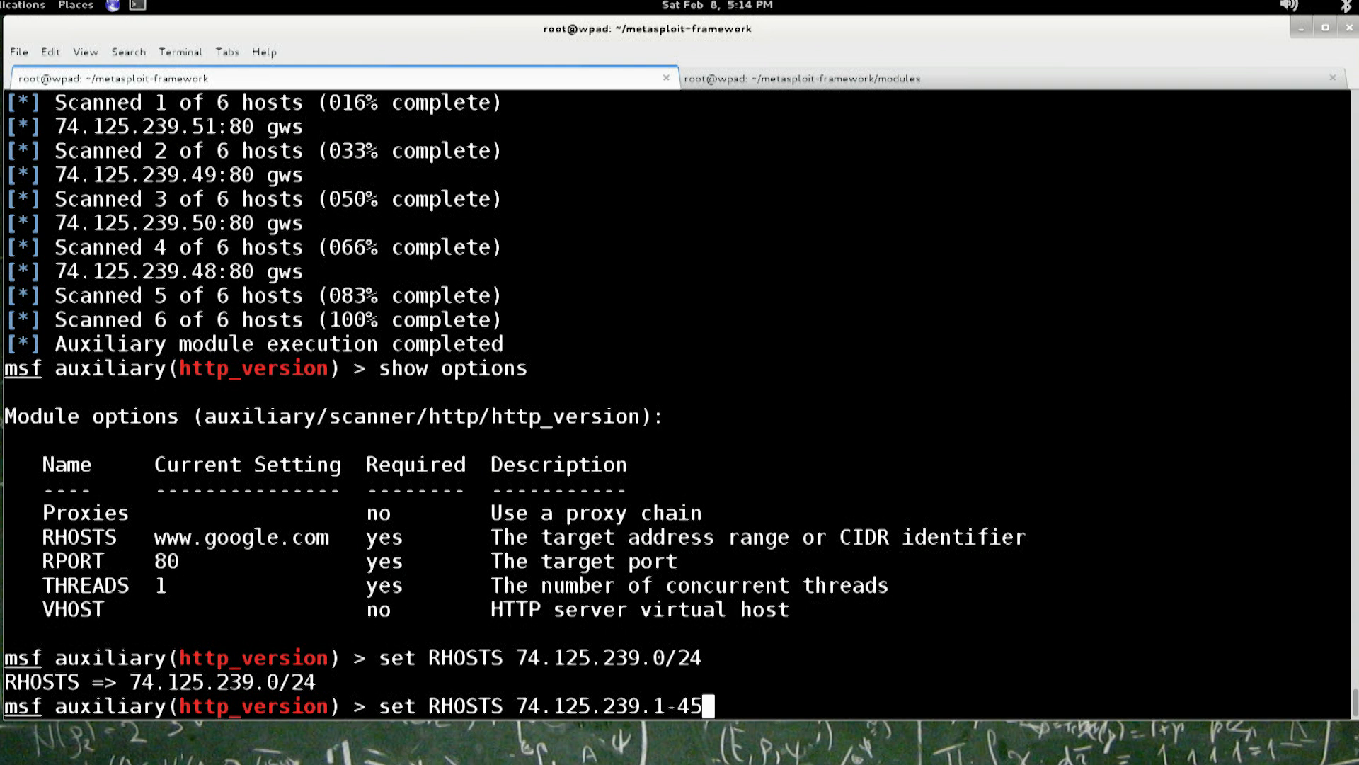
Set RHOSTS to the range 74.125.239.1-45 plus 192.168.0.1.
{"action": "type", "text": ","}
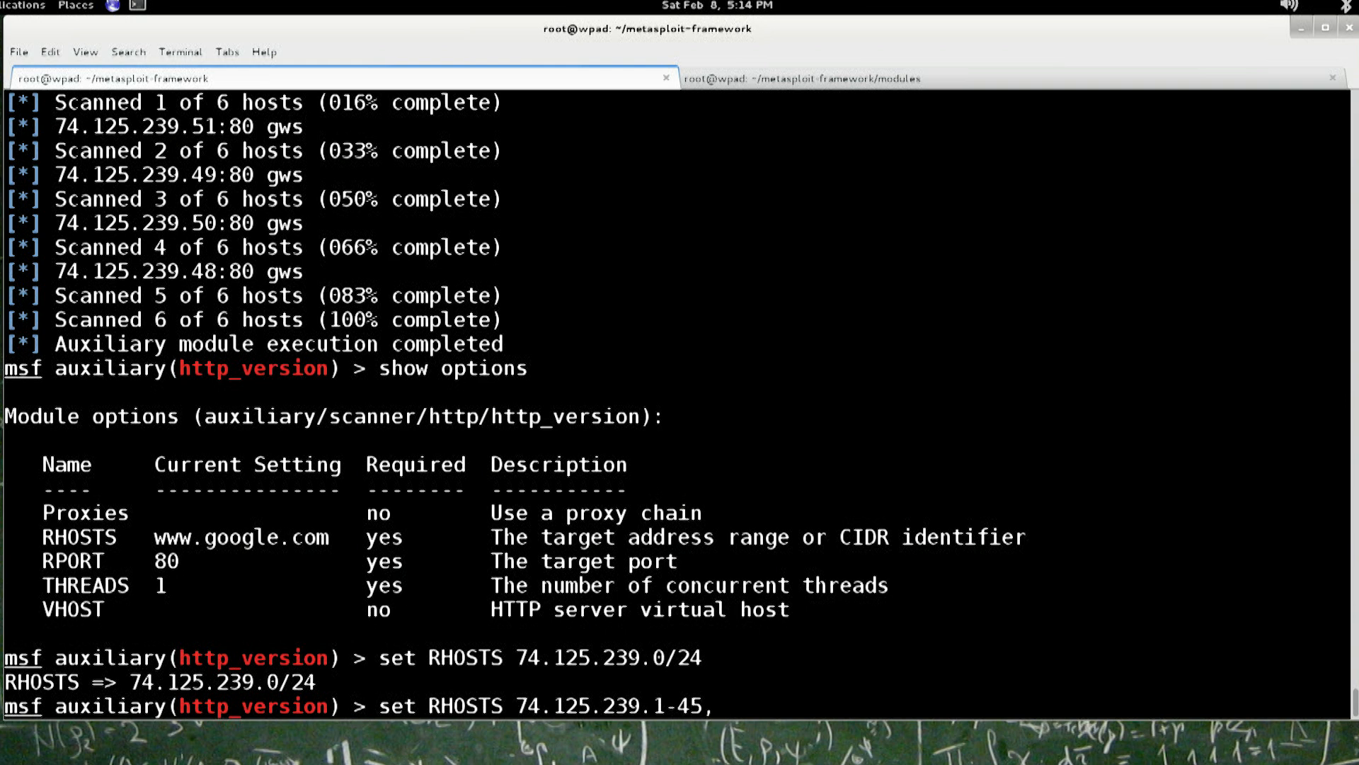
{"action": "key", "text": "BackSpace"}
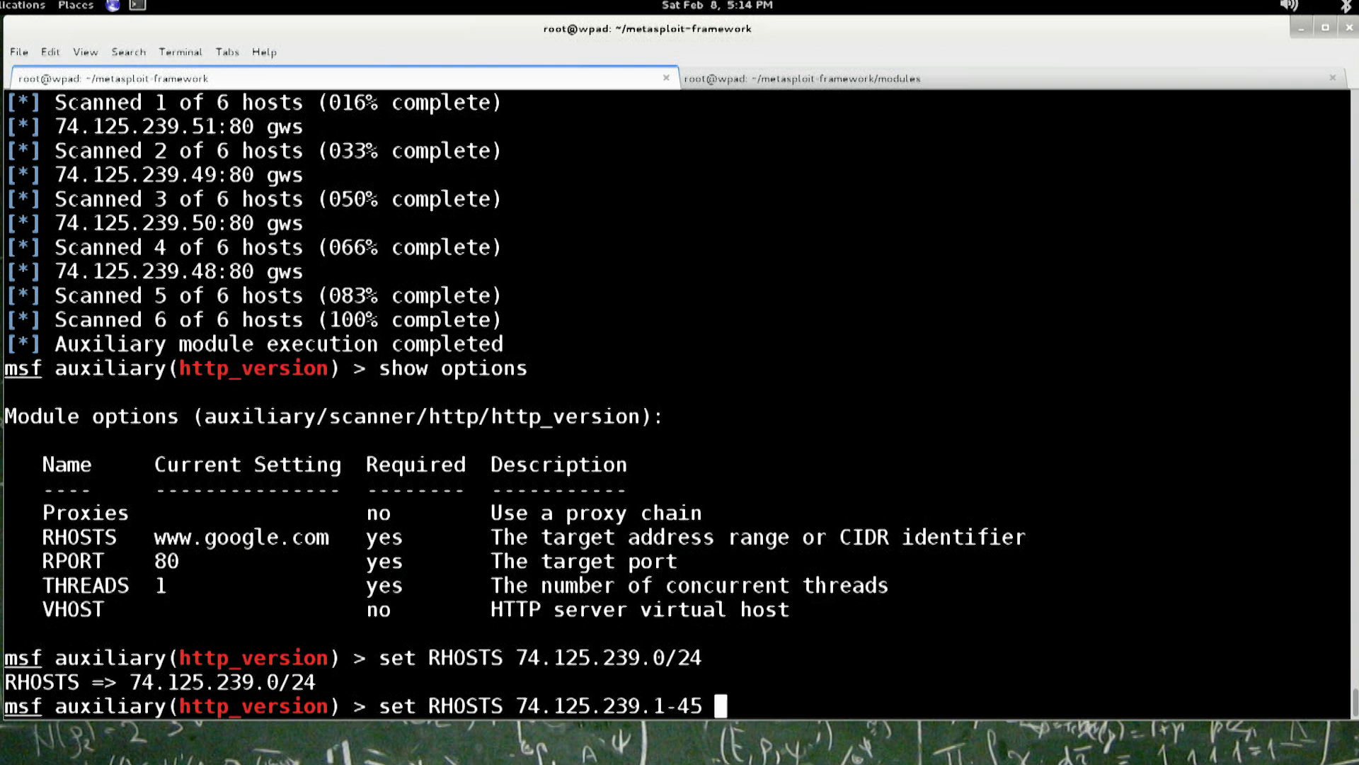
{"action": "type", "text": "192.168.0.1"}
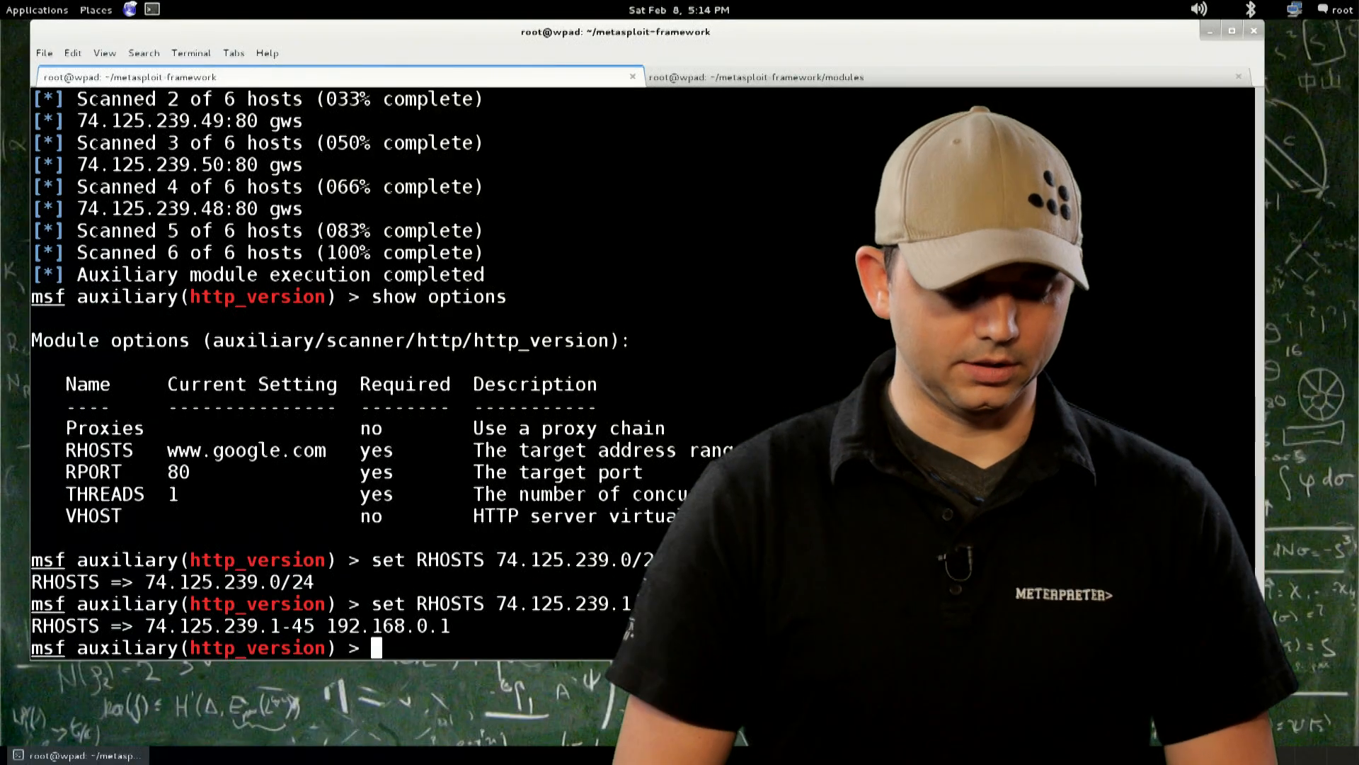
Set RHOSTS to the hosts file file:/tmp/hosts.
{"action": "type", "text": "set RHOSTS 74"}
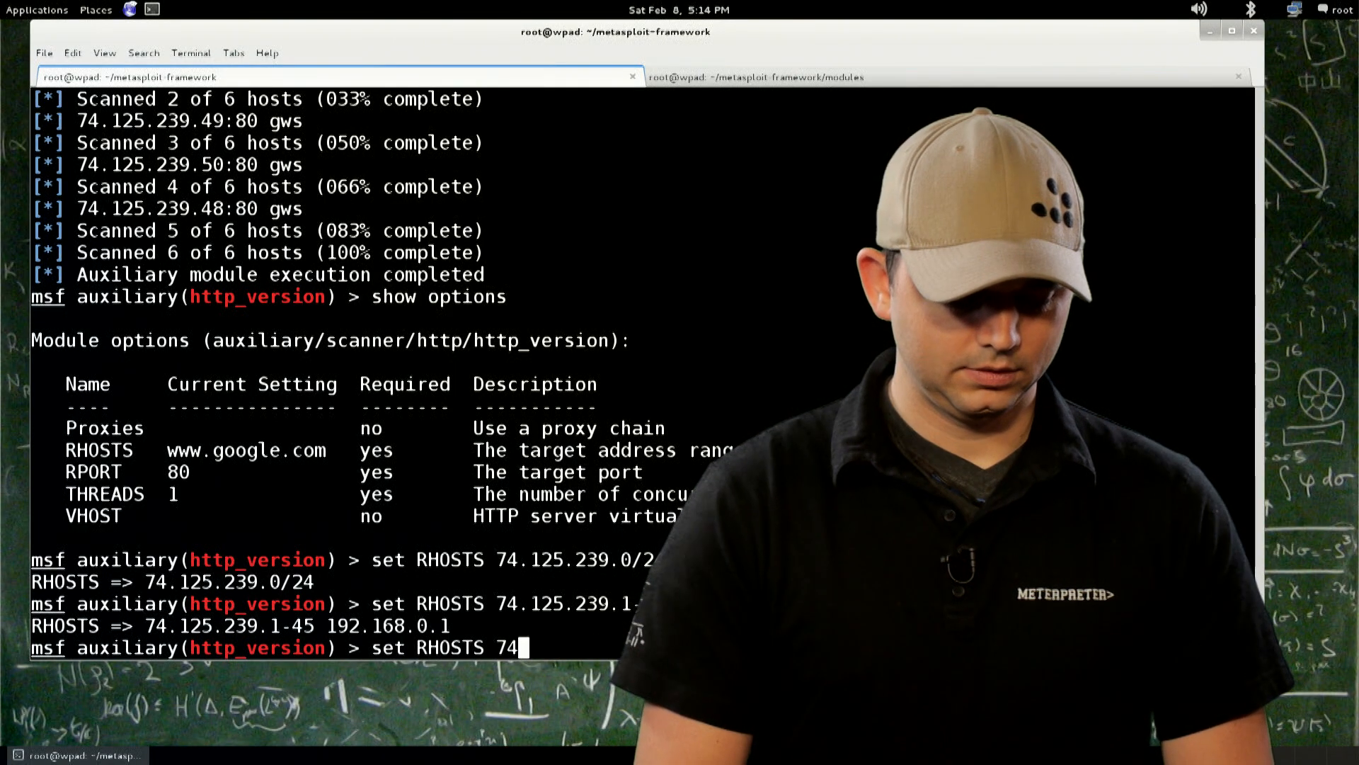
{"action": "type", "text": "file:/"}
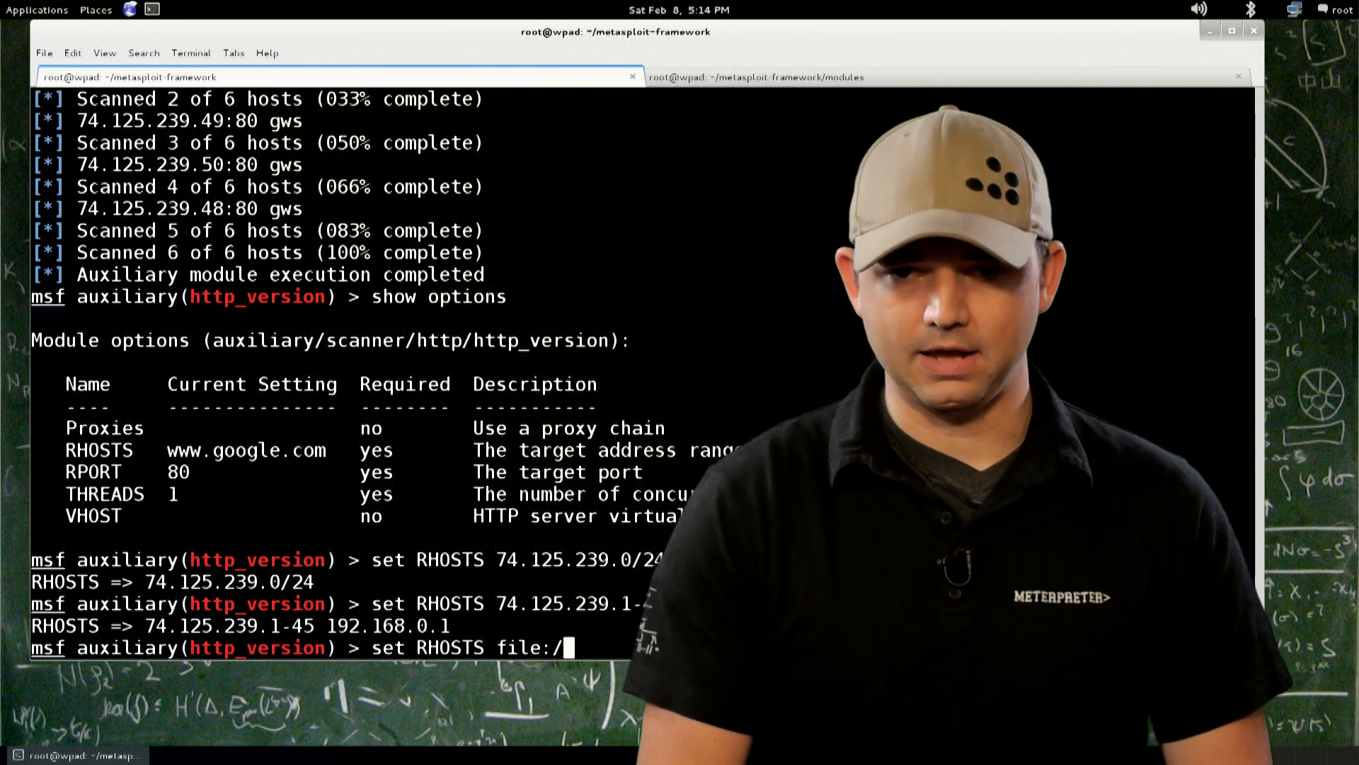
{"action": "type", "text": "tmp/hos"}
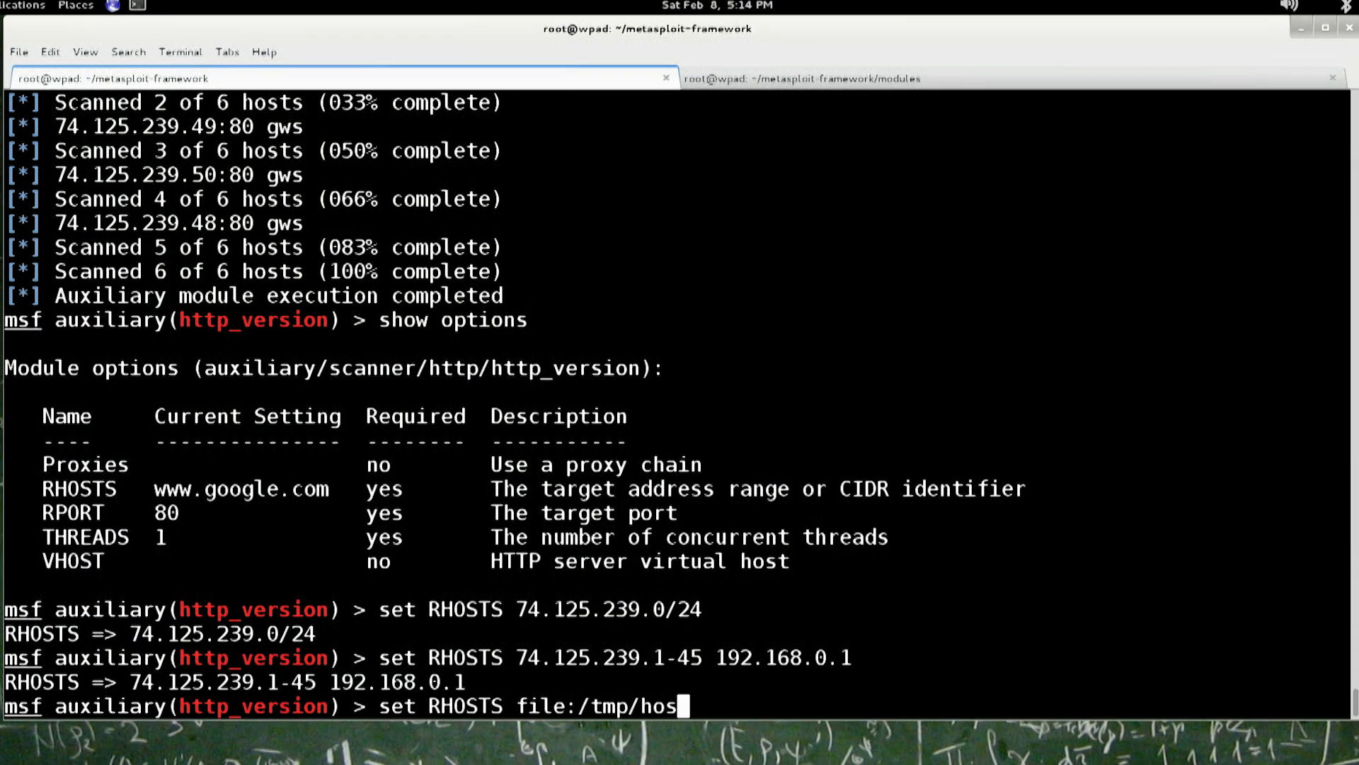
{"action": "type", "text": "ts"}
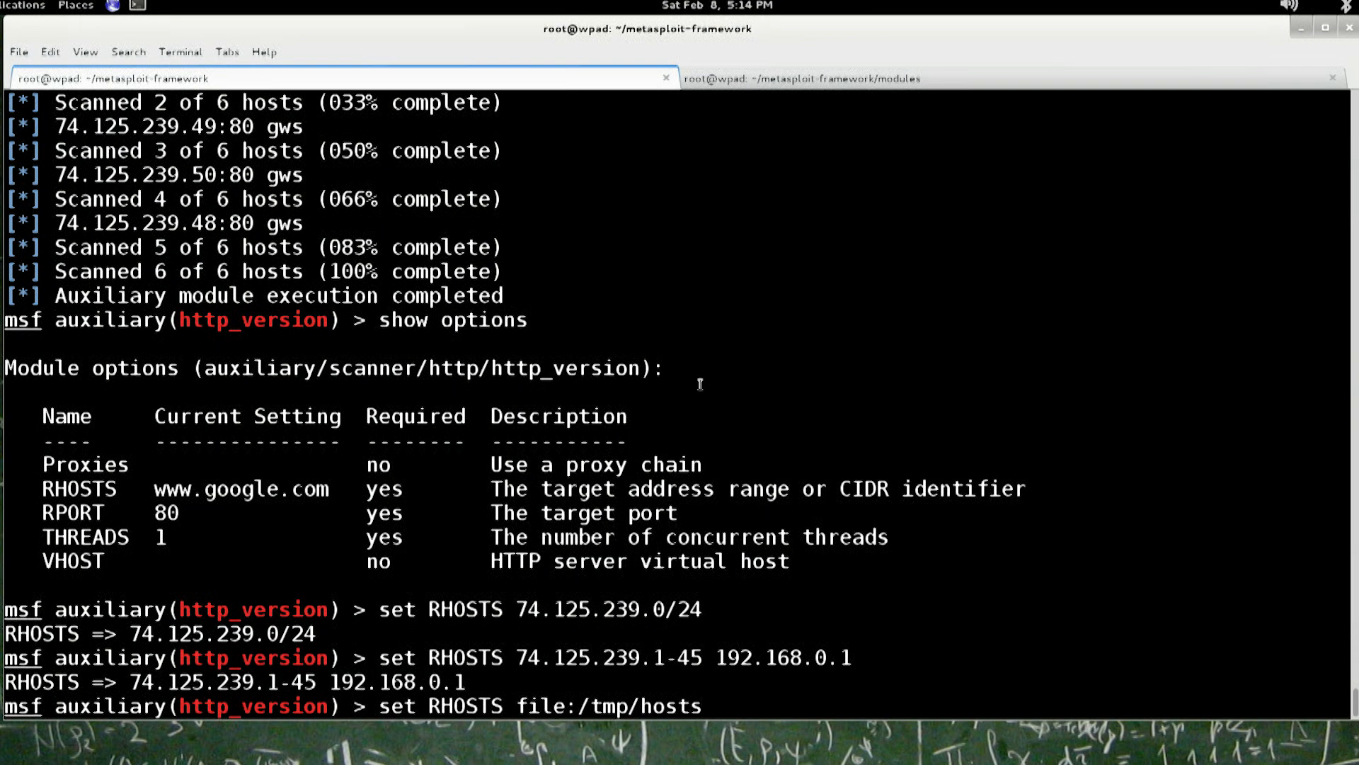
{"action": "key", "text": "Return"}
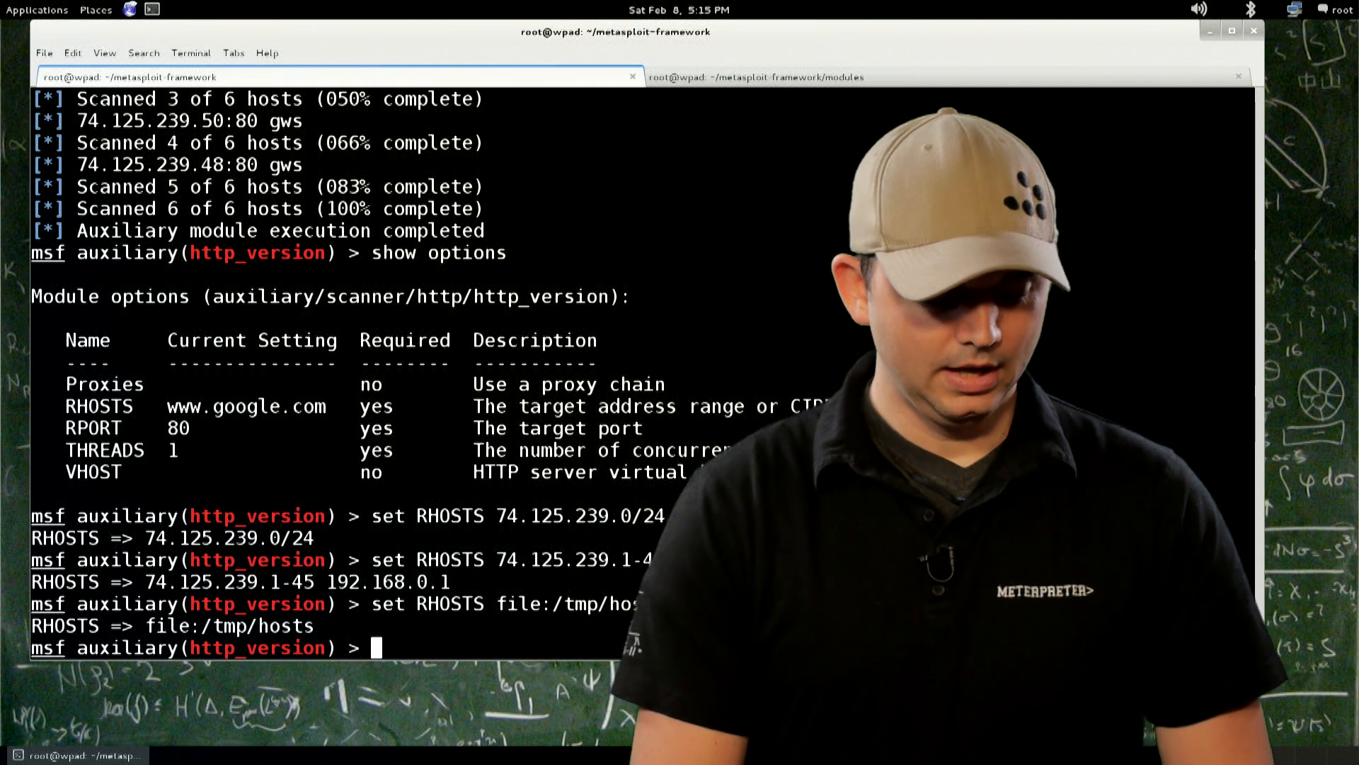
Tab-list the 146 auxiliary/scanner/http/ modules, then begin typing auxiliary/server/.
{"action": "type", "text": "use a"}
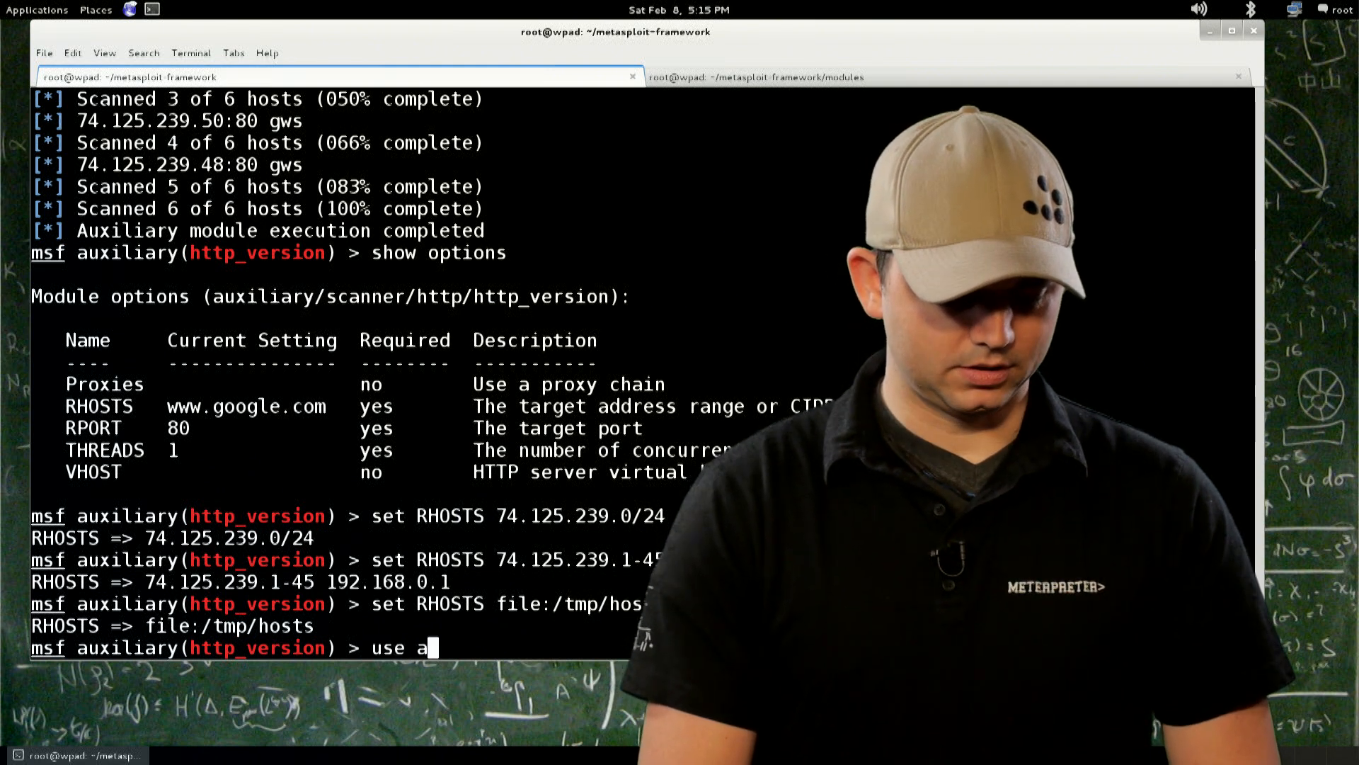
{"action": "type", "text": "uxiliary/scanner/http/"}
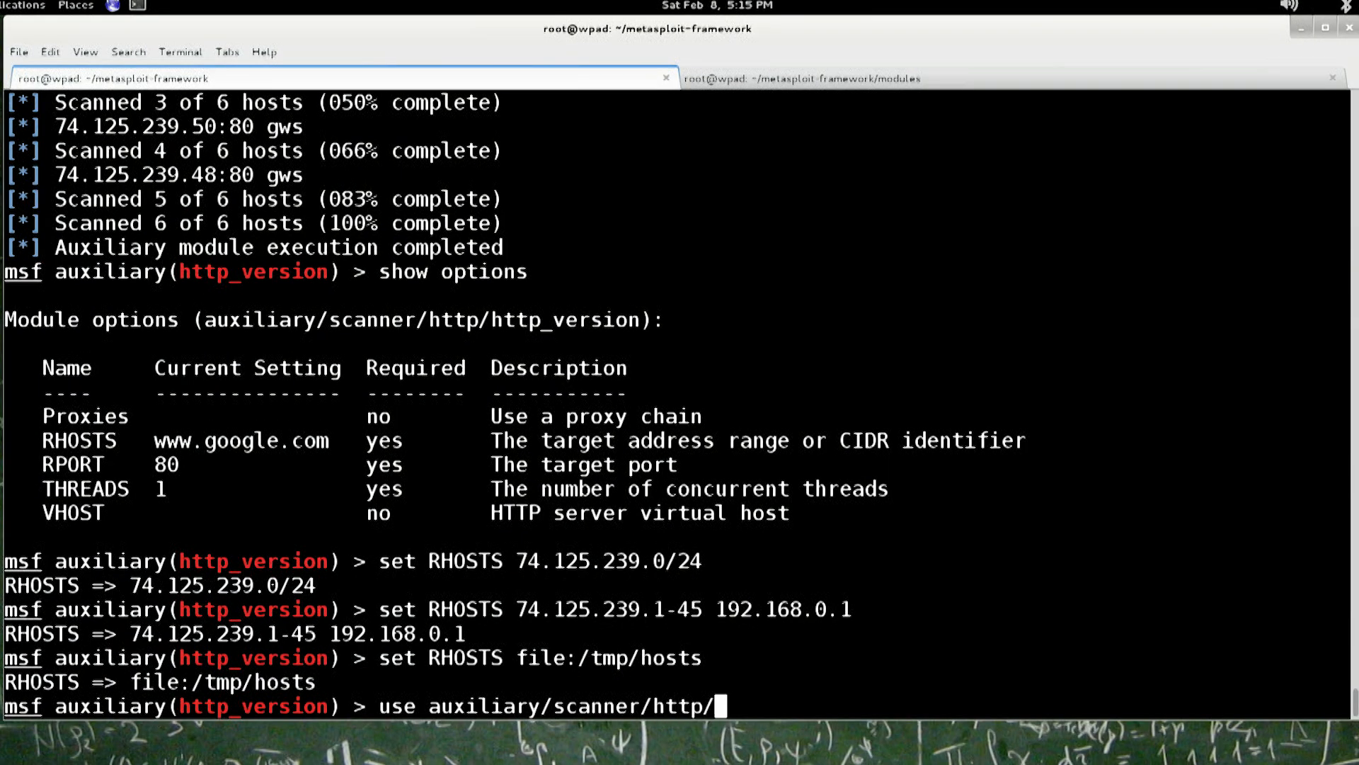
{"action": "key", "text": "Tab"}
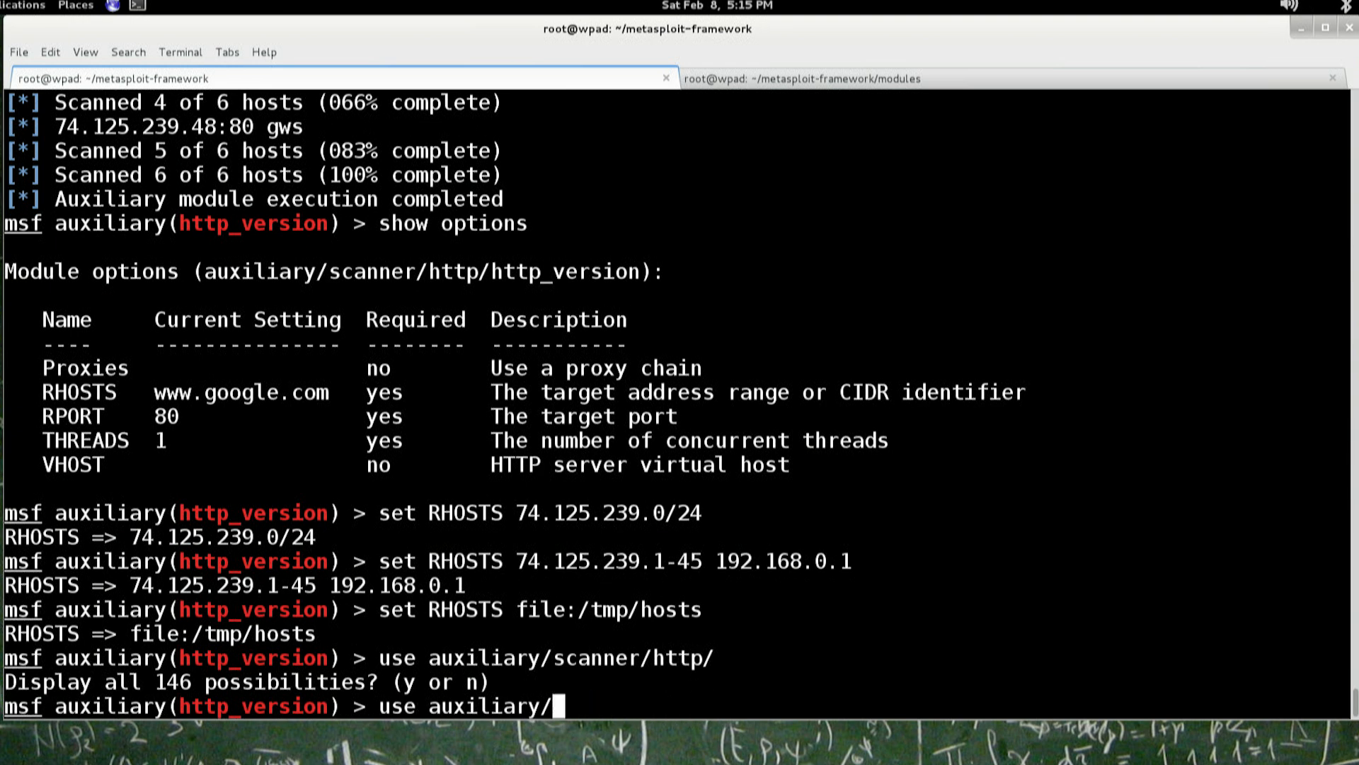
{"action": "type", "text": "server/"}
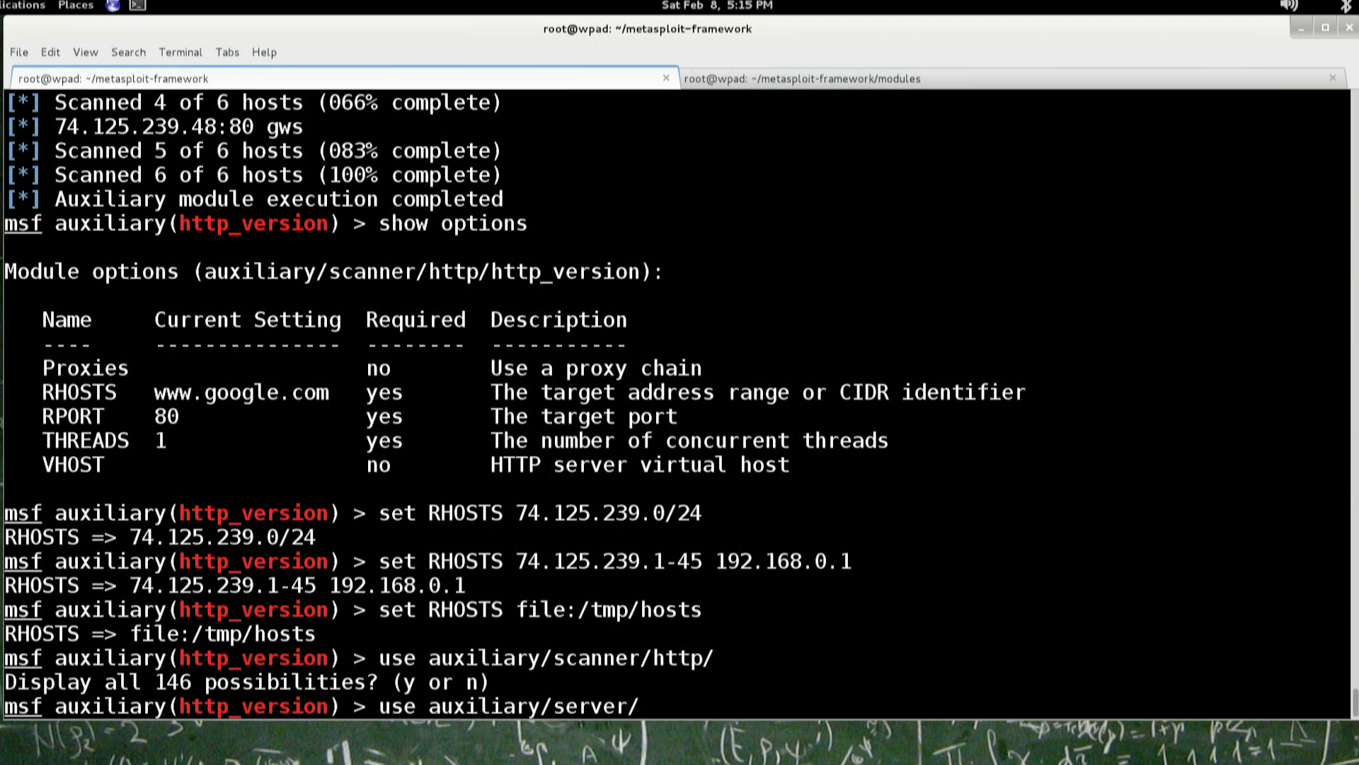